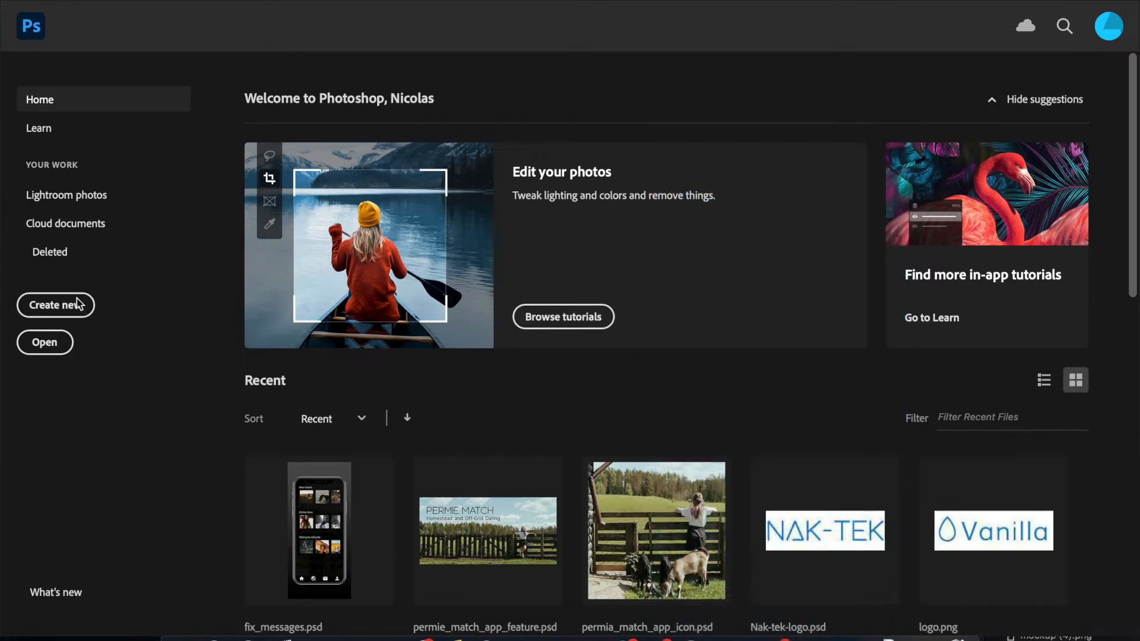
Step: Create a new document from the Custom 1242 × 2688 px, 300 ppi preset
left_click(55, 304)
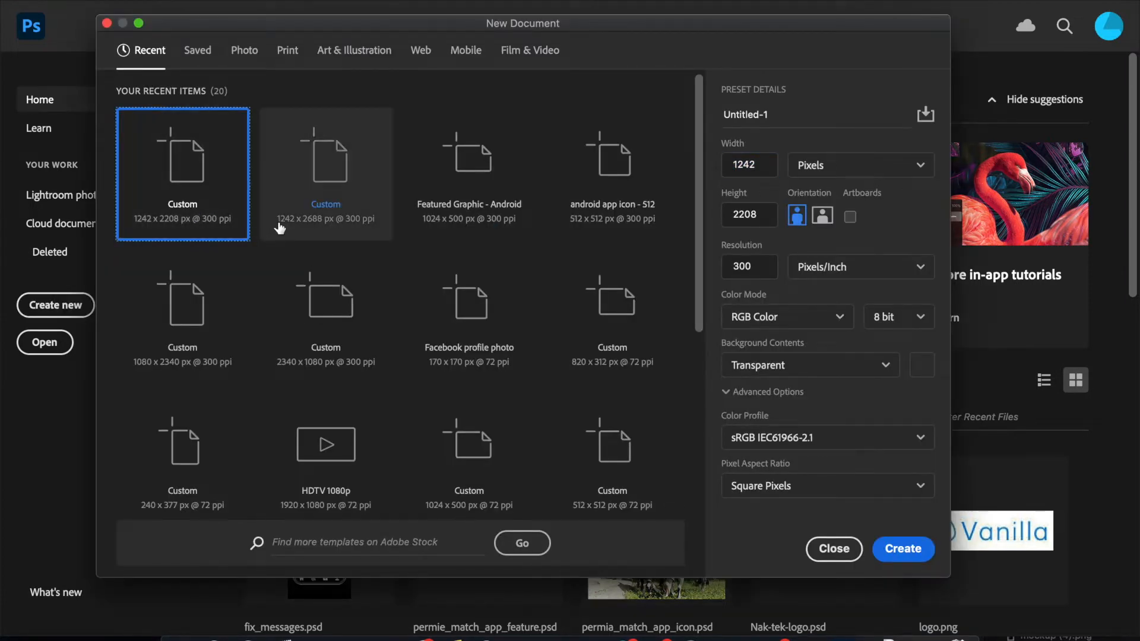
mouse_move(314, 231)
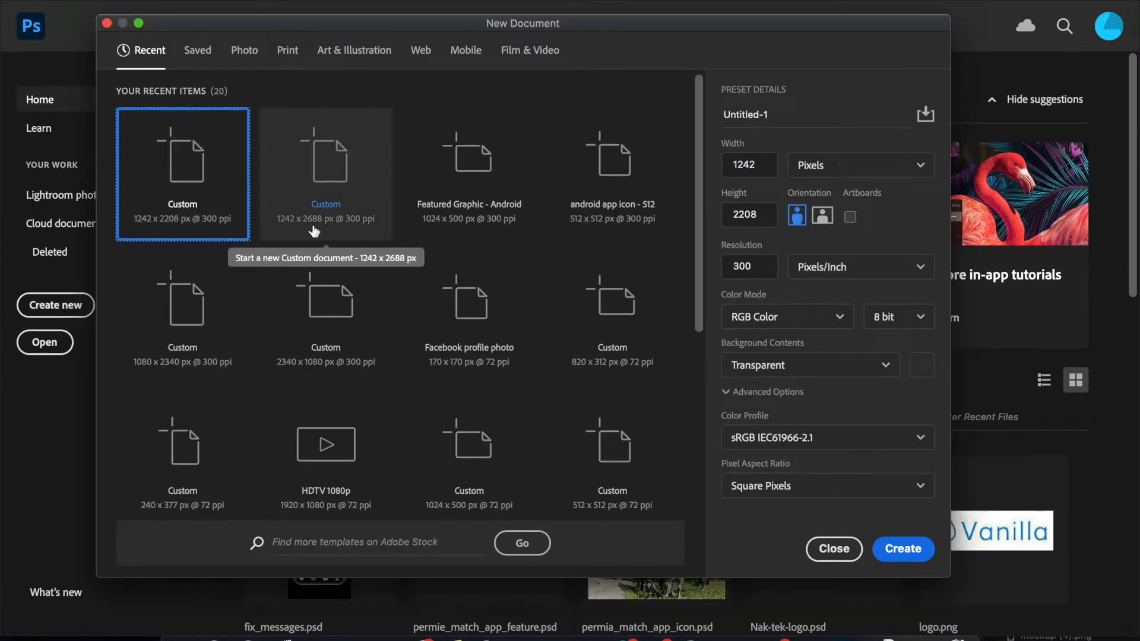
left_click(325, 173)
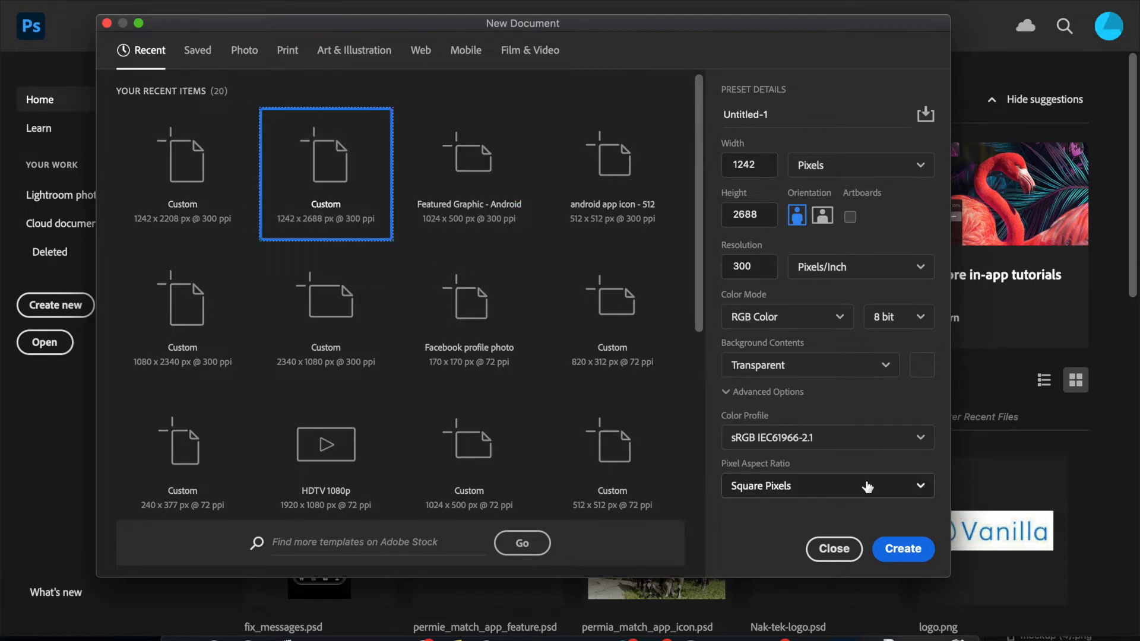
left_click(902, 548)
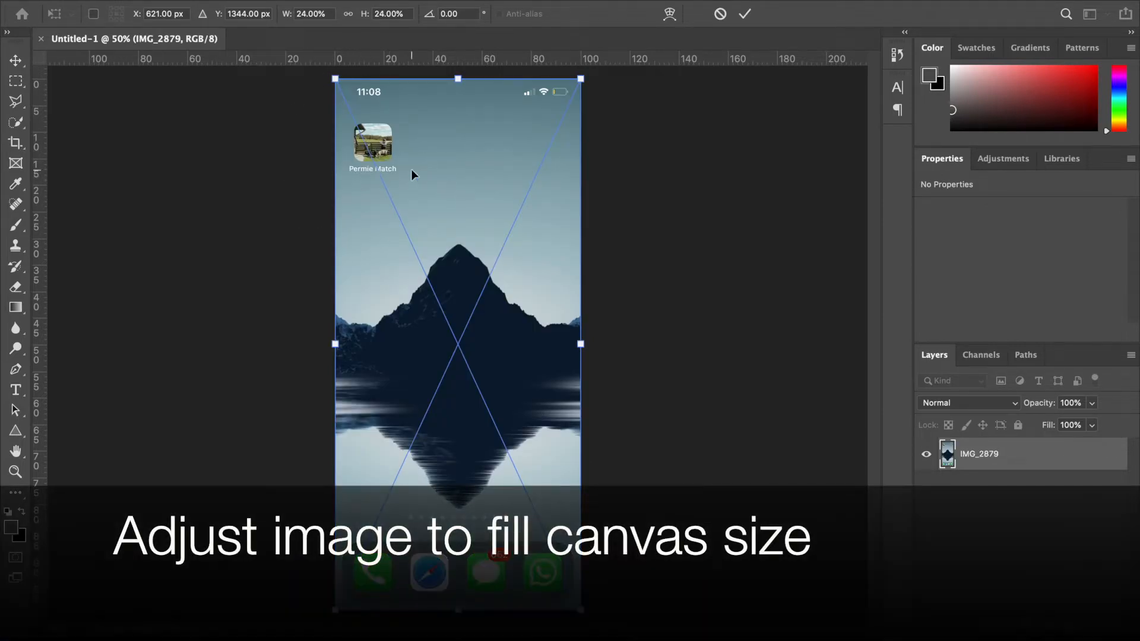
Step: Commit the screenshot's transform so it fills the full 1242 × 2688 canvas
left_click(742, 13)
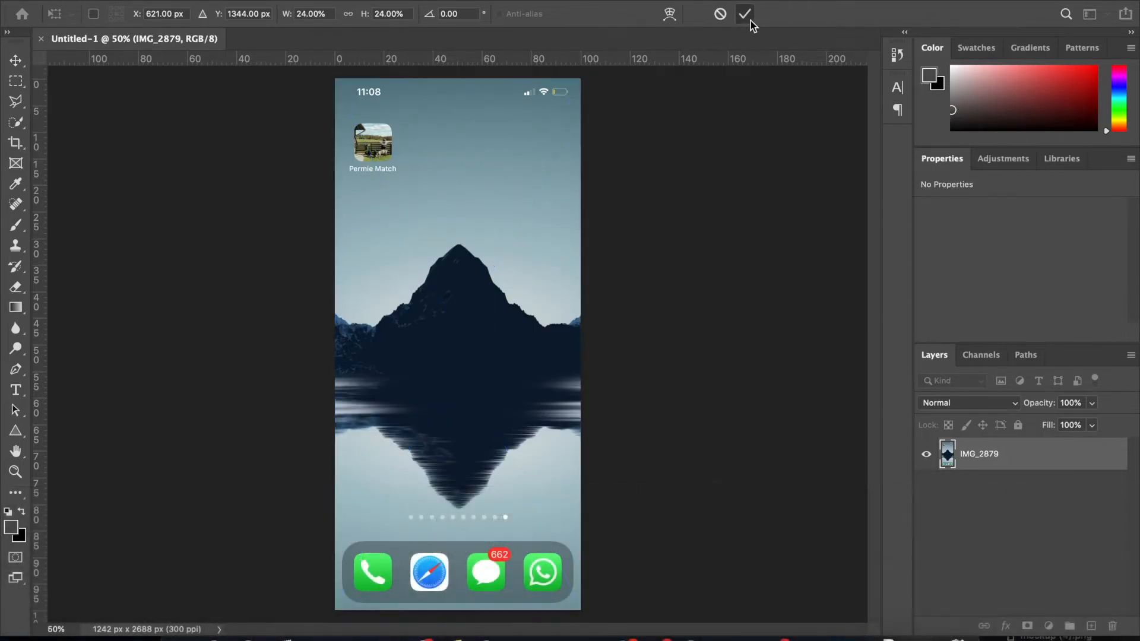
left_click(743, 13)
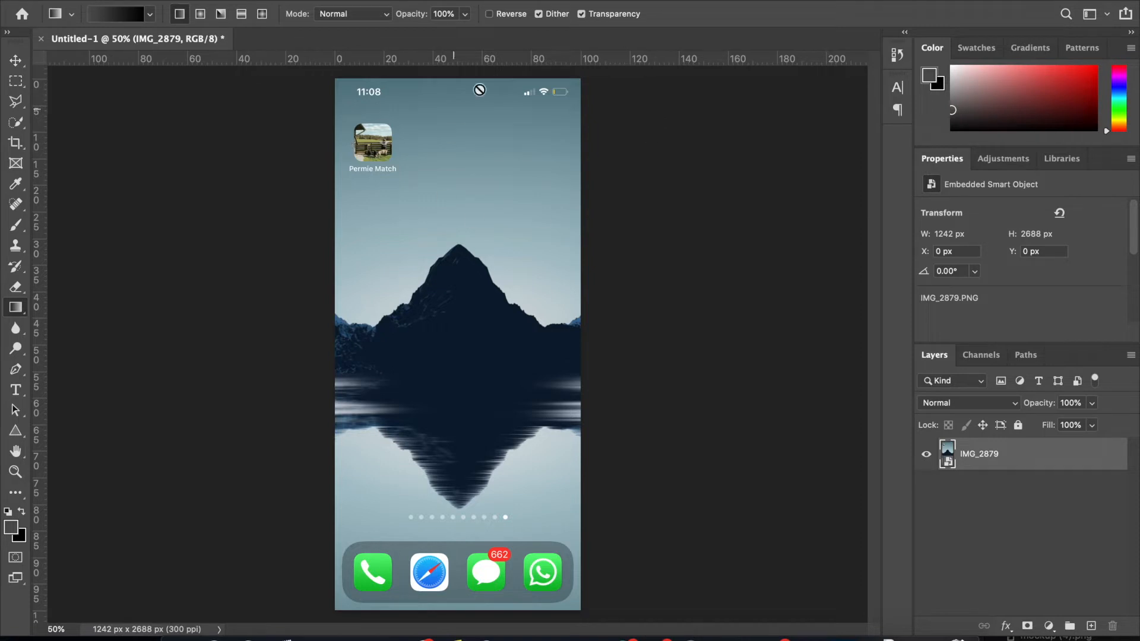
mouse_move(580, 249)
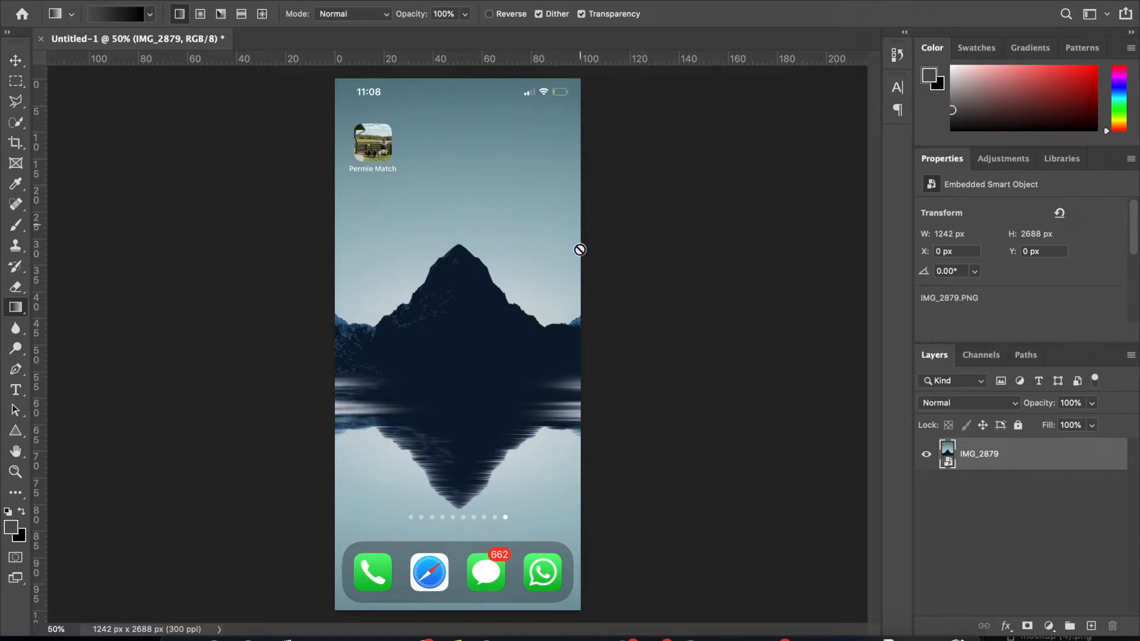
mouse_move(466, 365)
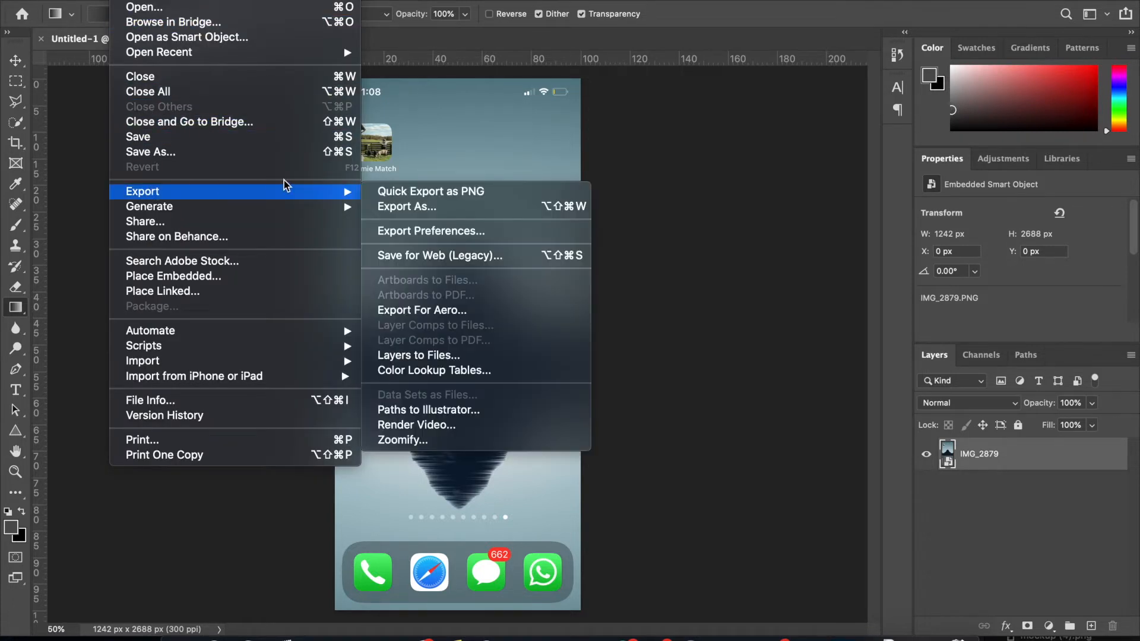
Step: Export the canvas via Export As as a 100%-quality JPG named youtube-pre1 in Downloads
left_click(406, 207)
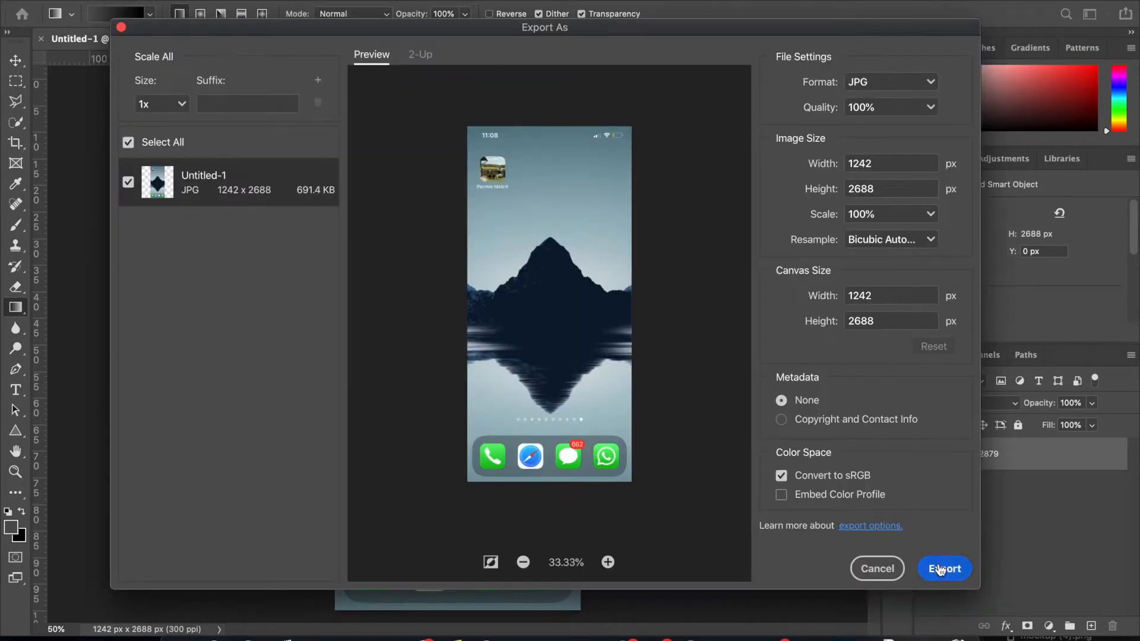
left_click(944, 569)
type("youtube-pre1")
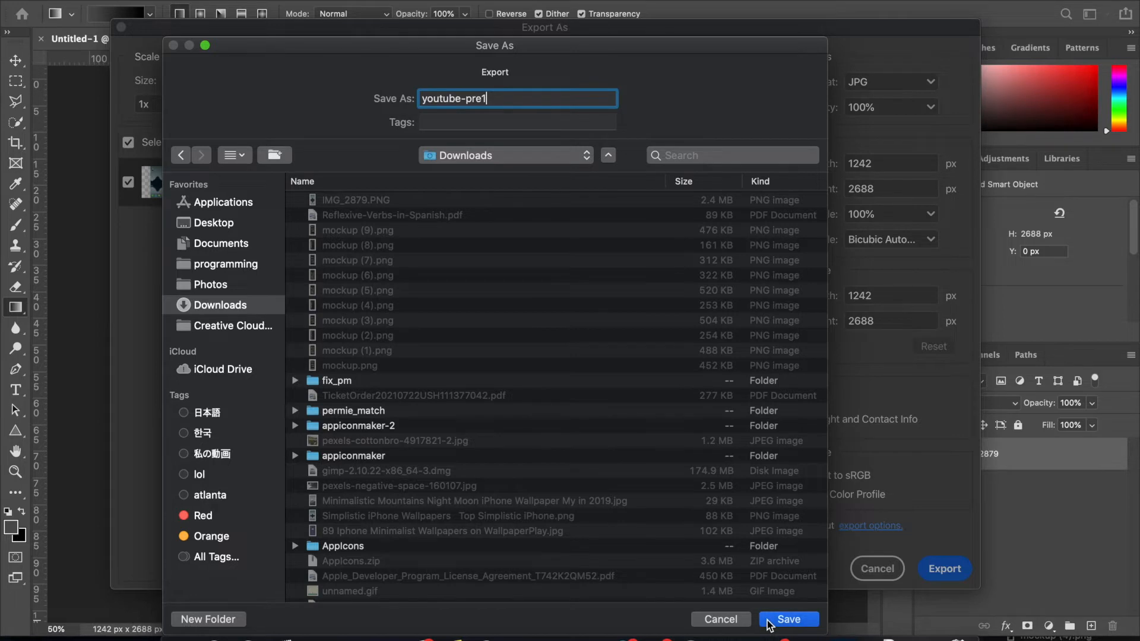
left_click(788, 619)
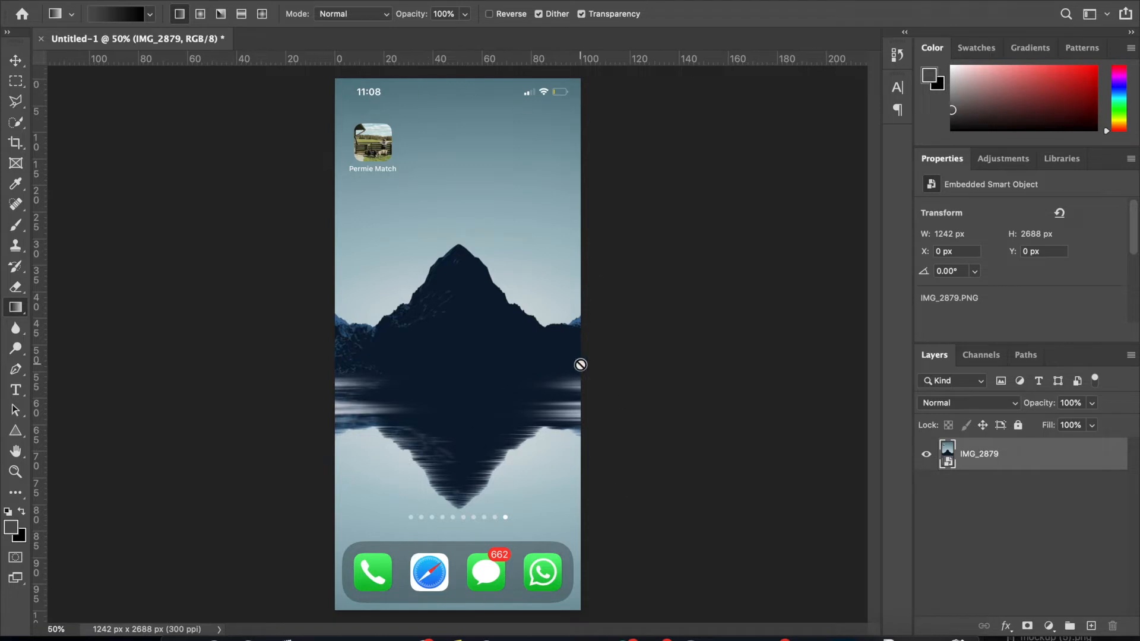
mouse_move(455, 377)
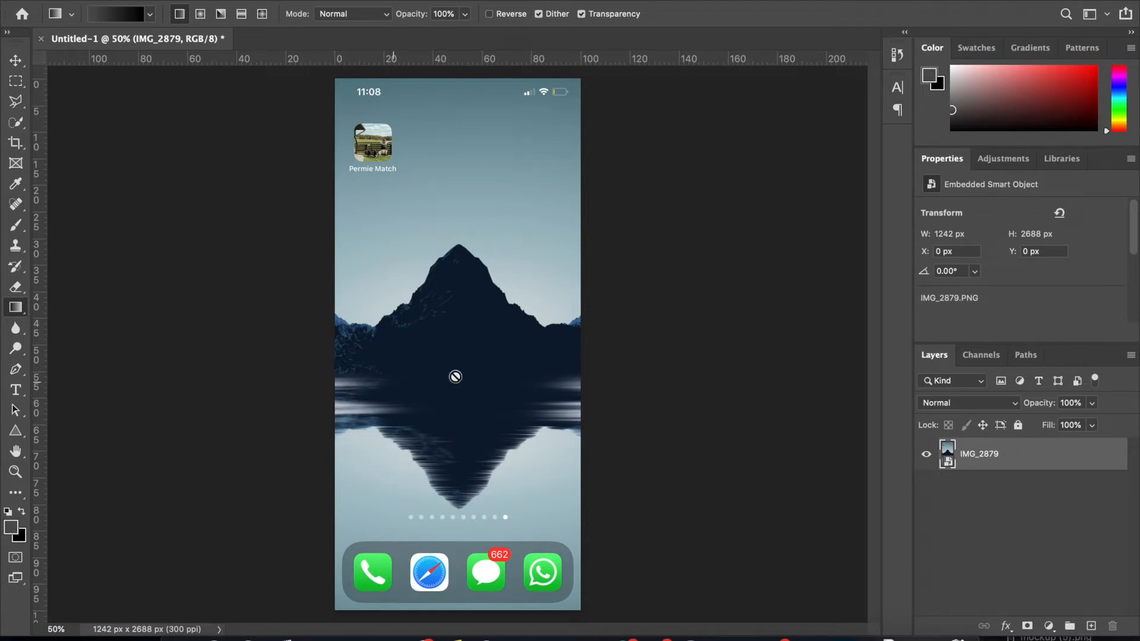
mouse_move(302, 584)
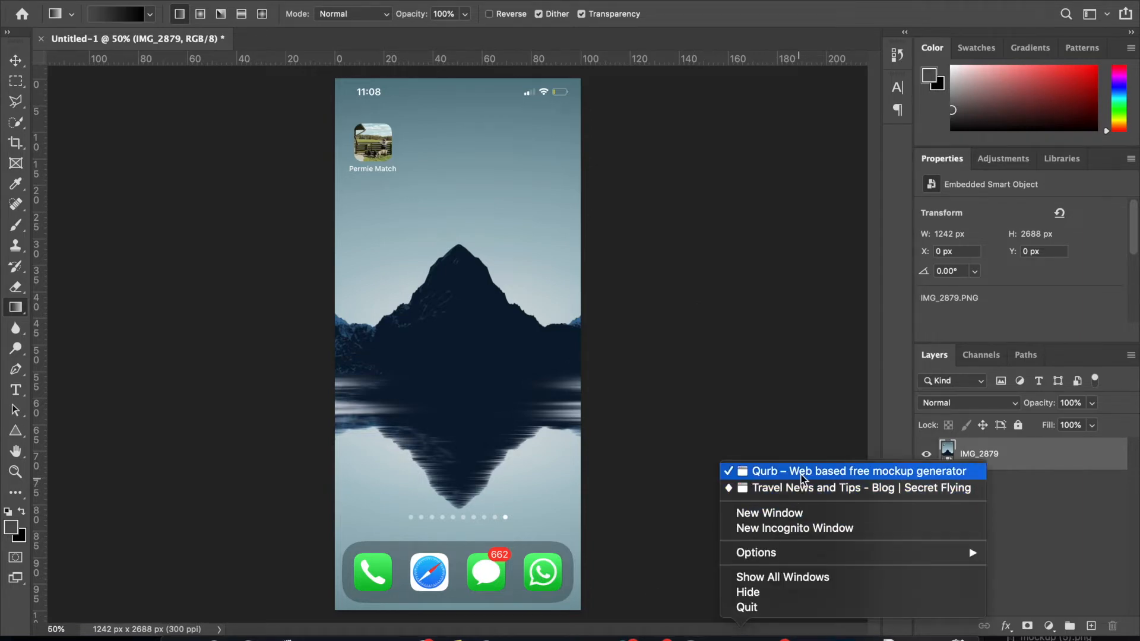
Step: In the Qurb window, keep the iPhone X/XS/Max device frame for the mockup
left_click(857, 470)
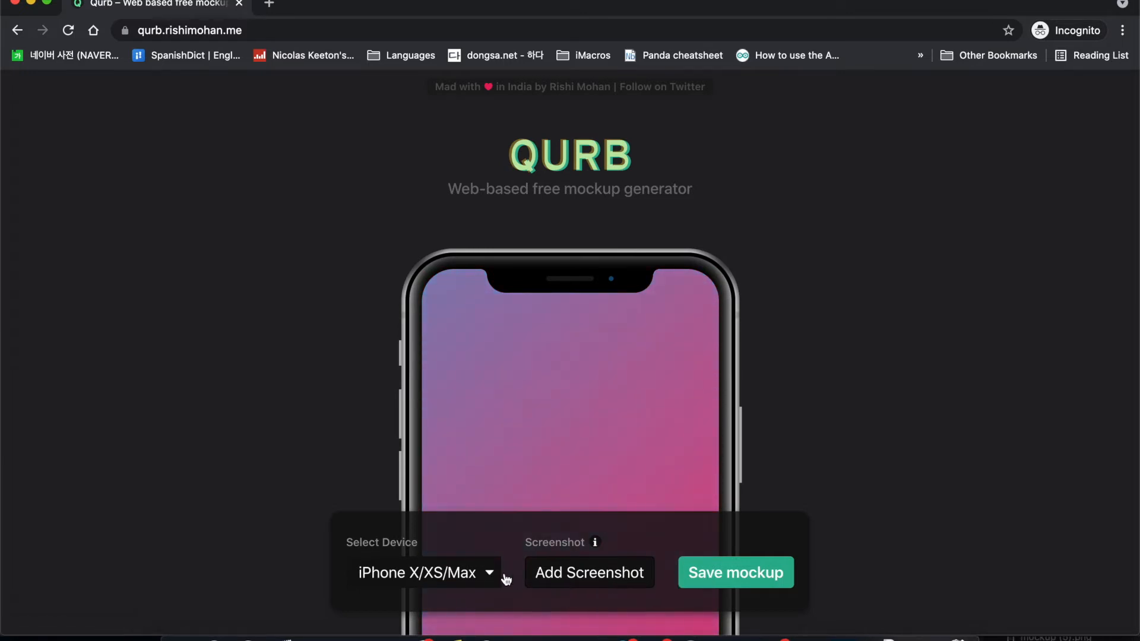
left_click(425, 572)
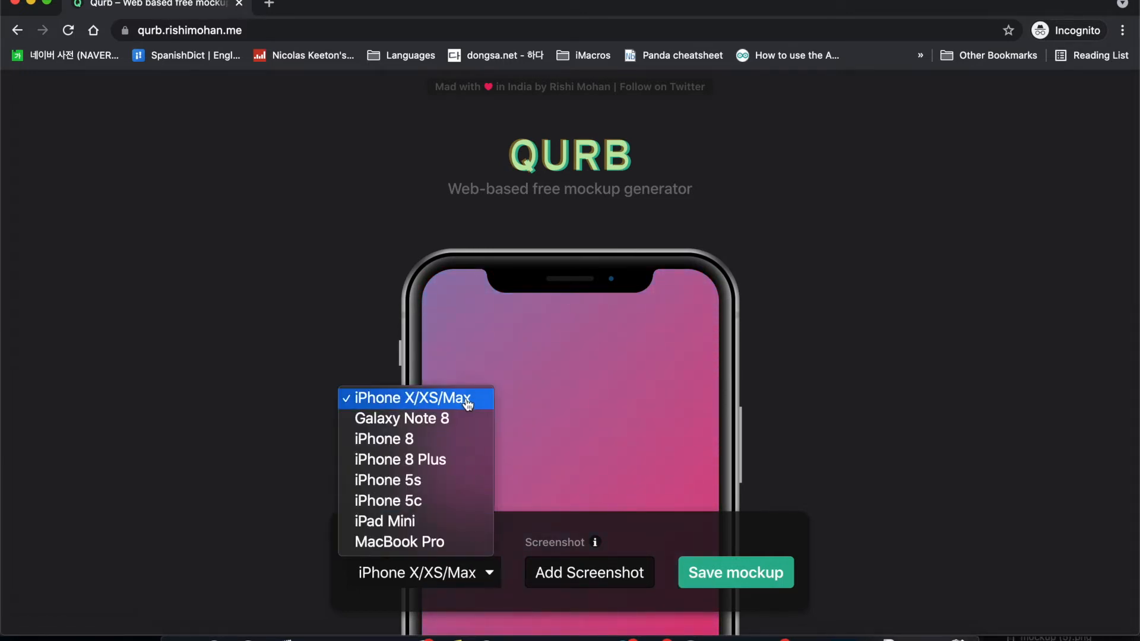
mouse_move(402, 407)
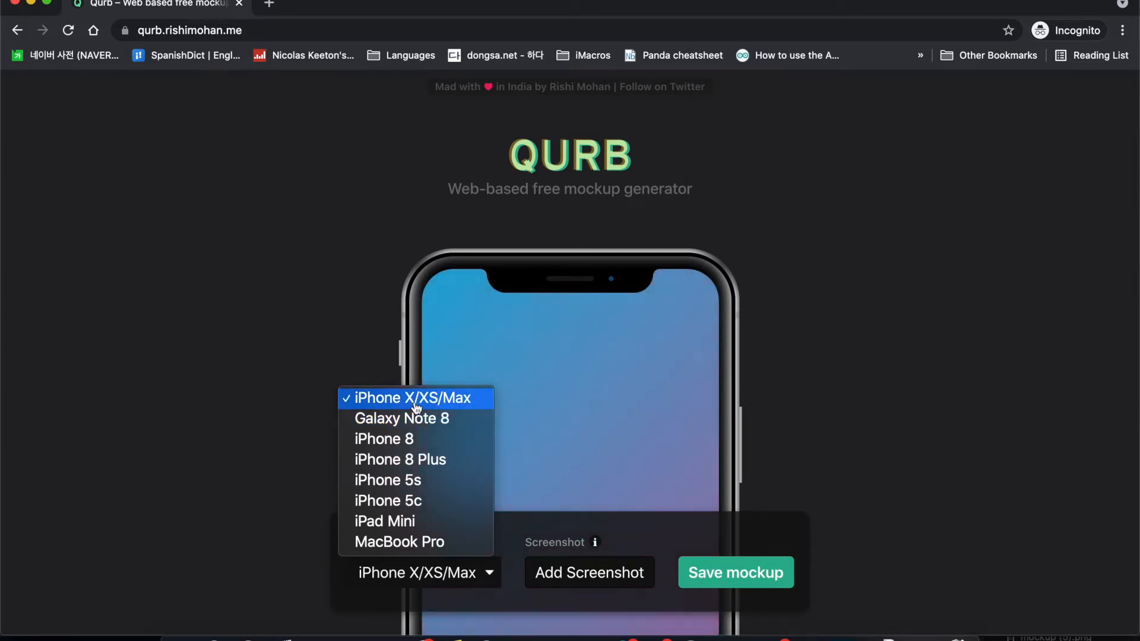
left_click(414, 397)
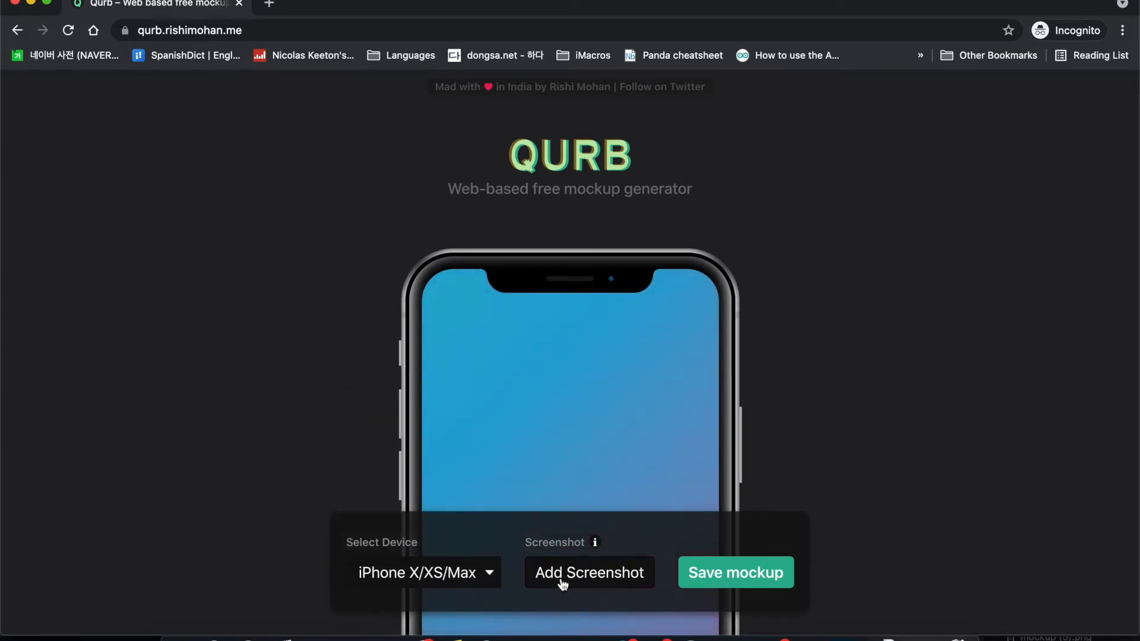
mouse_move(595, 355)
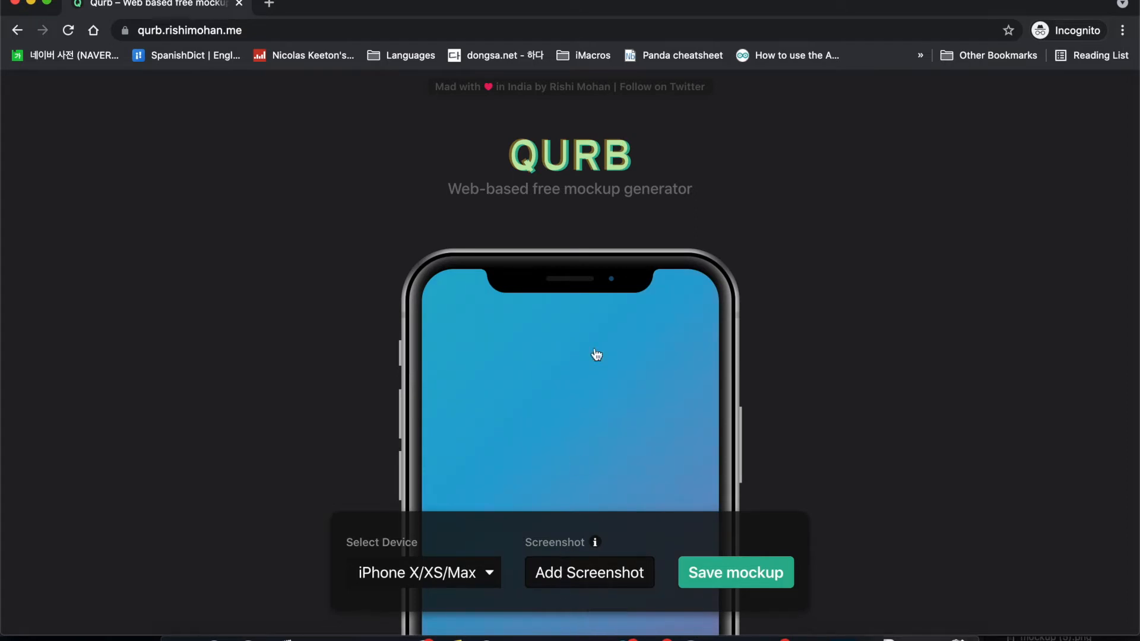
Step: Load the exported youtube-pre1 screenshot into the phone and save the finished mockup
left_click(589, 573)
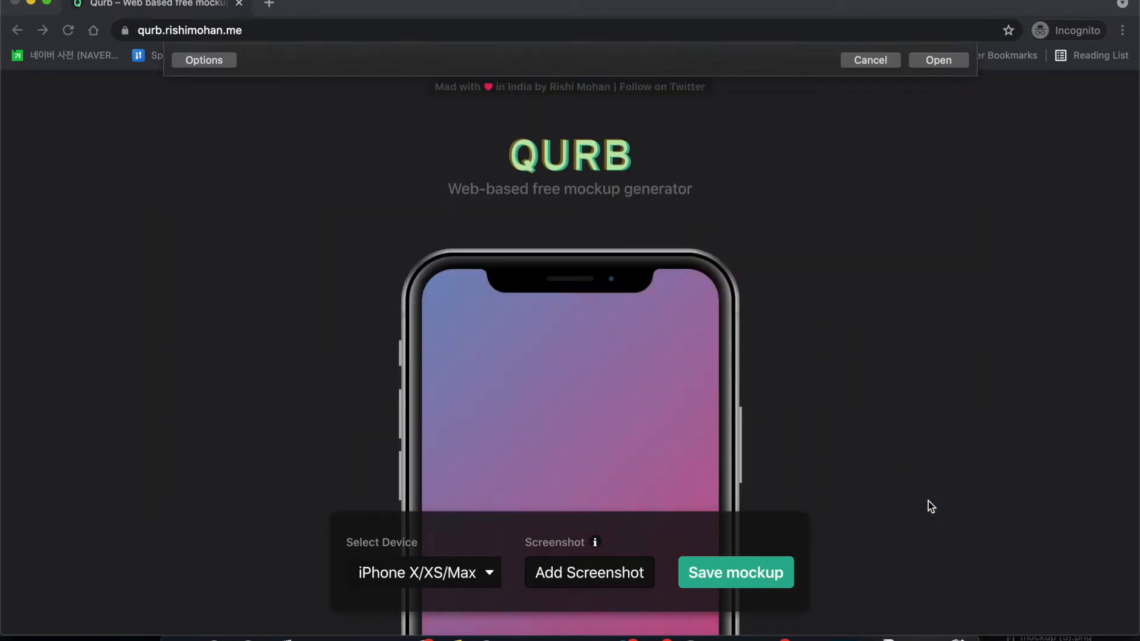
left_click(938, 59)
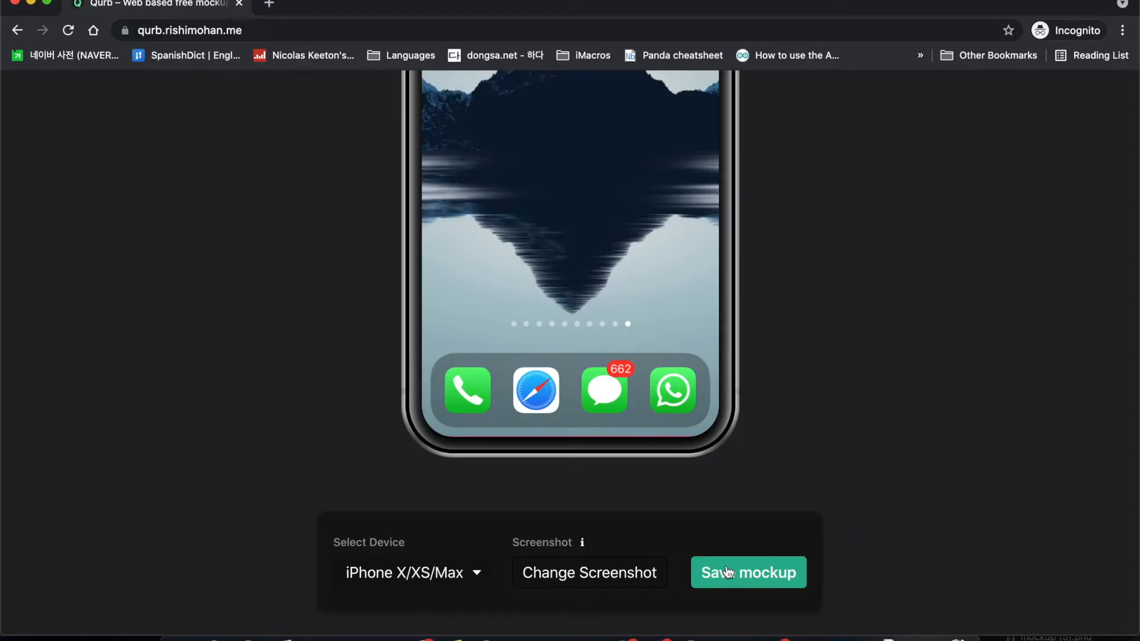
left_click(747, 572)
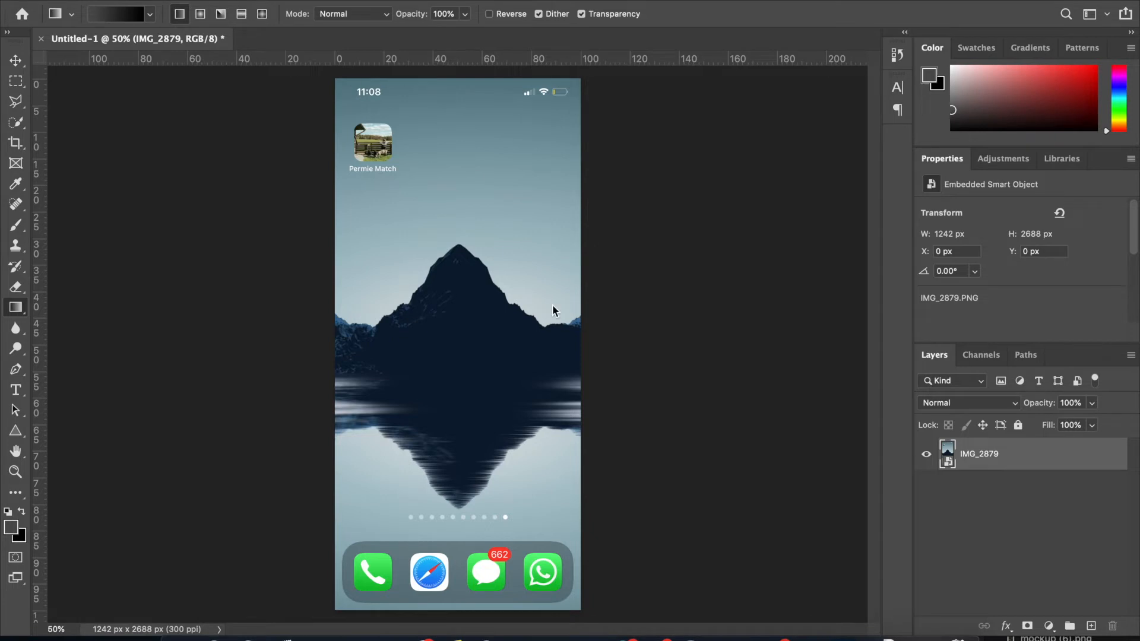
Step: Add a new layer, hide IMG_2879, and scale the placed mockup up toward the canvas edges
left_click(1089, 625)
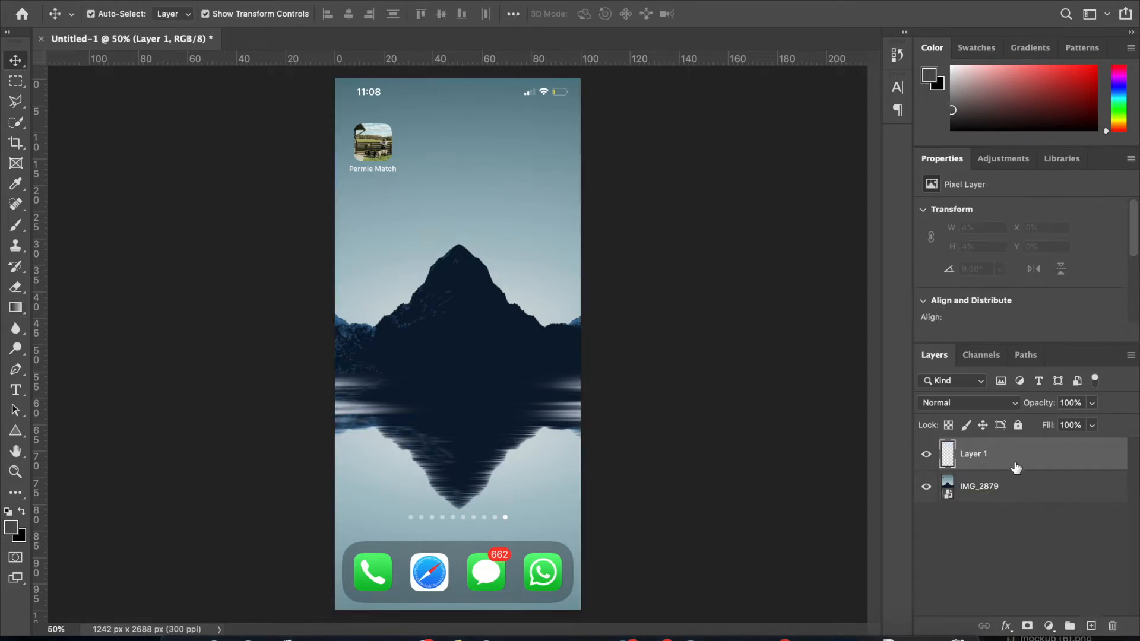
left_click(978, 486)
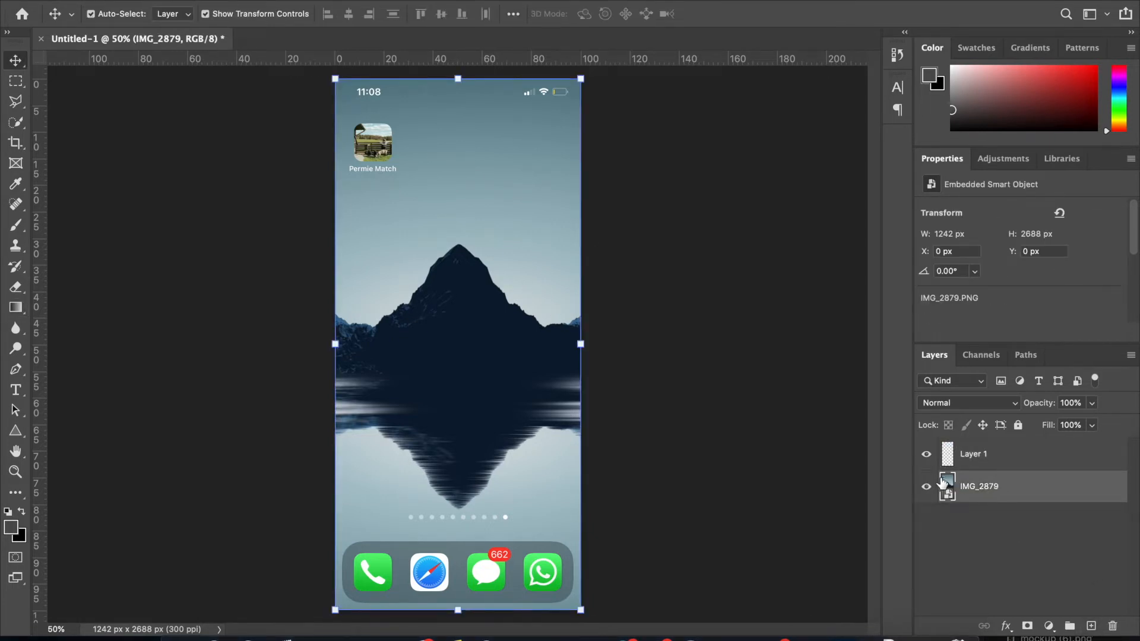
left_click(926, 486)
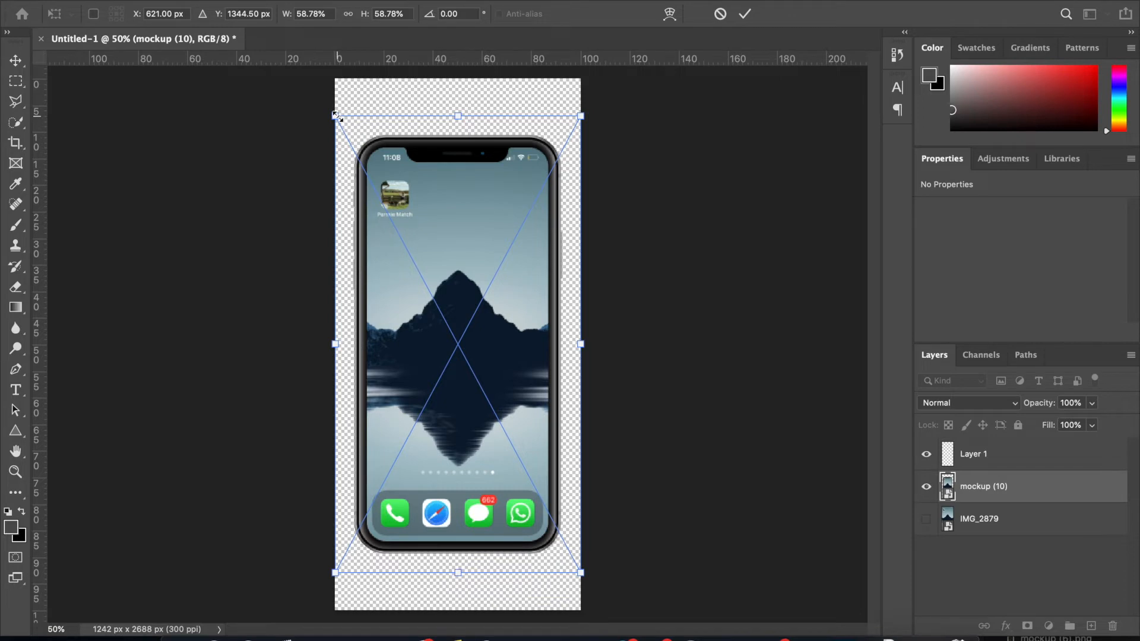
left_click_drag(334, 114, 322, 93)
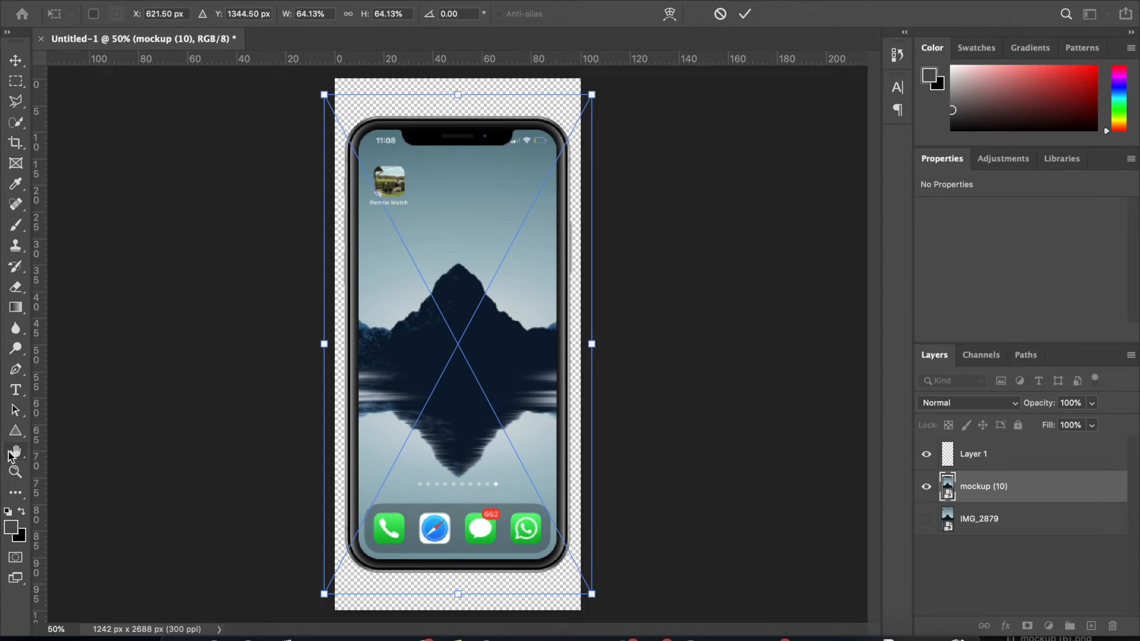
mouse_move(274, 342)
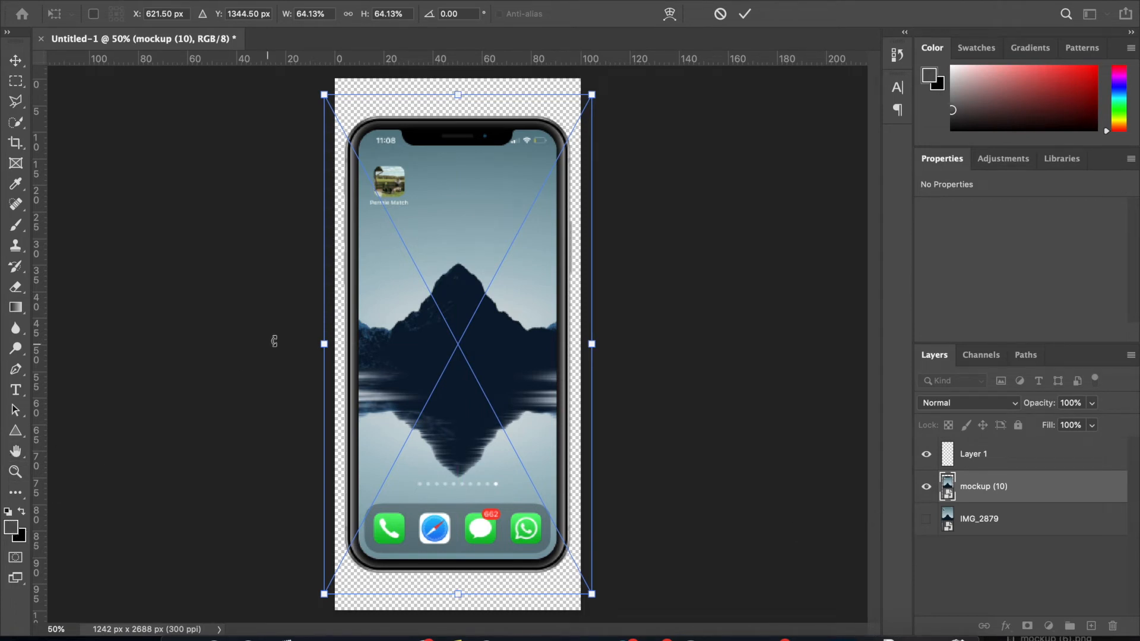
mouse_move(488, 226)
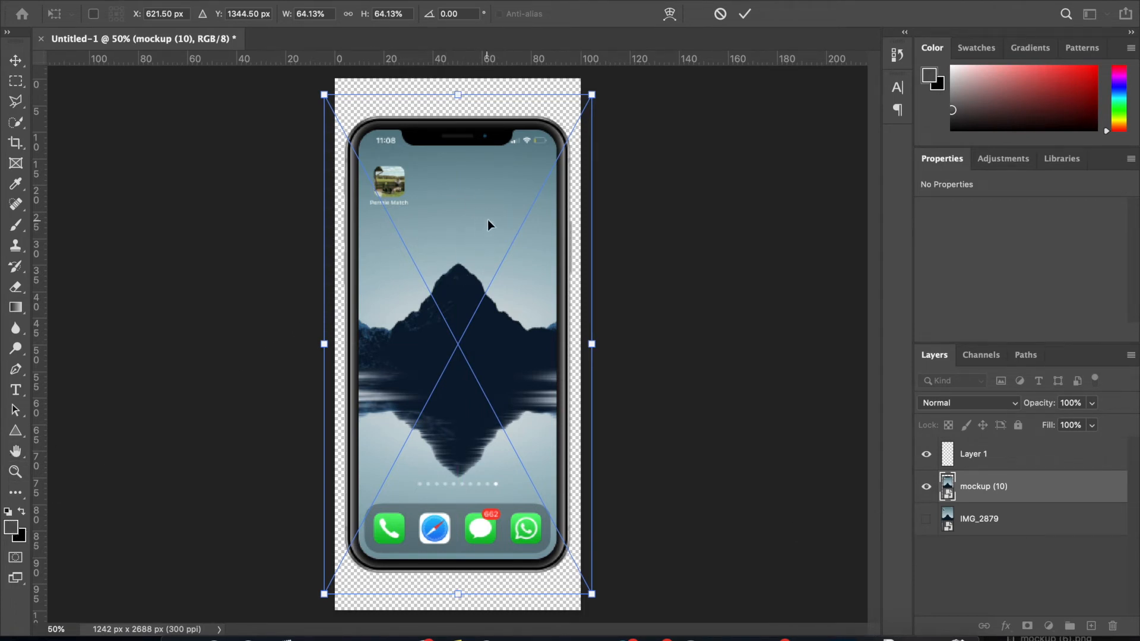
mouse_move(16, 532)
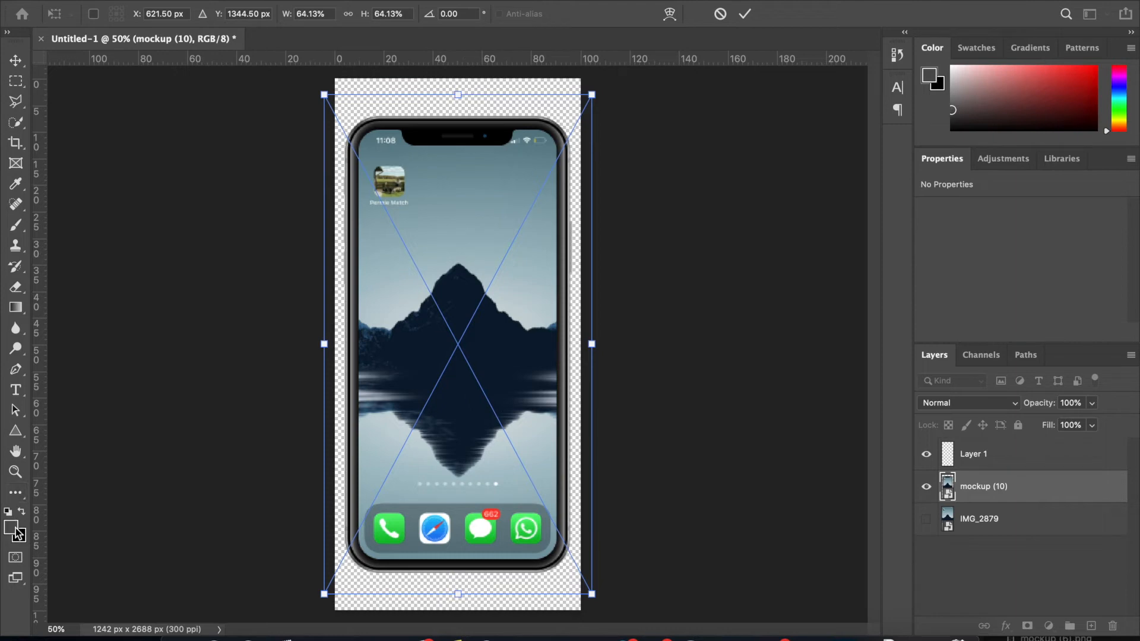
Step: Commit the mockup transform and set the foreground colour to blue-grey #5a7e88
left_click(742, 13)
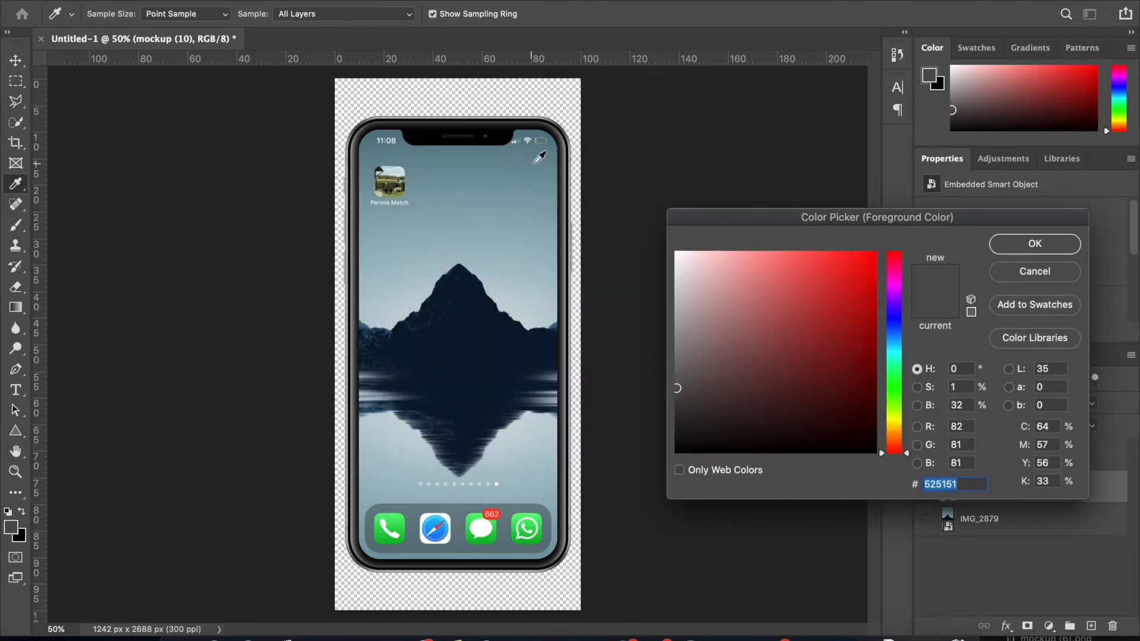
mouse_move(534, 140)
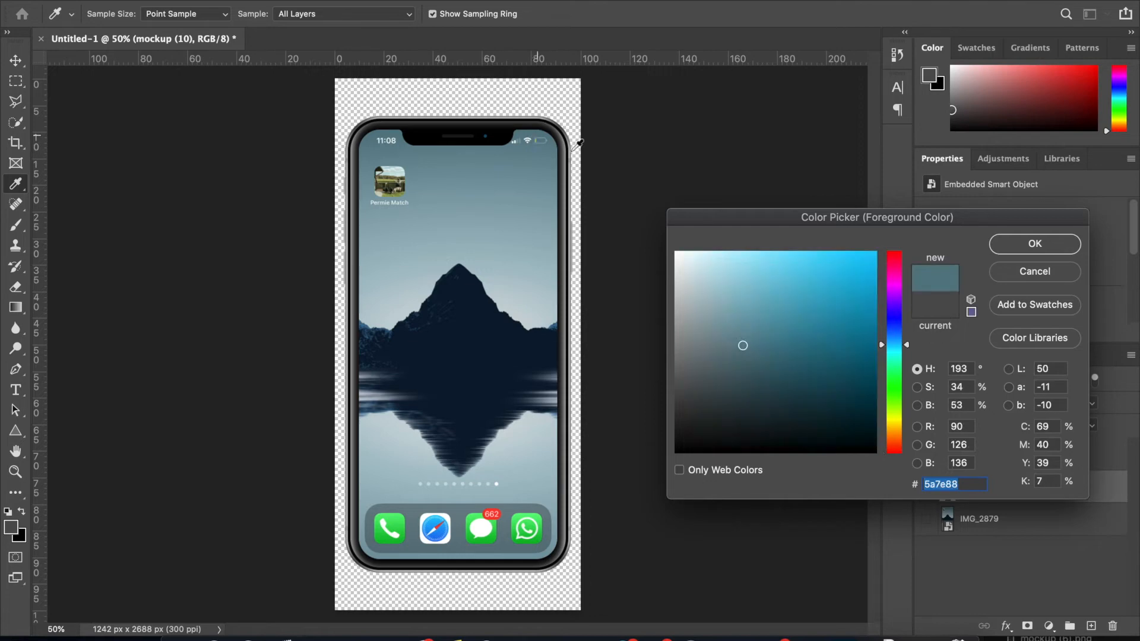
left_click(1032, 243)
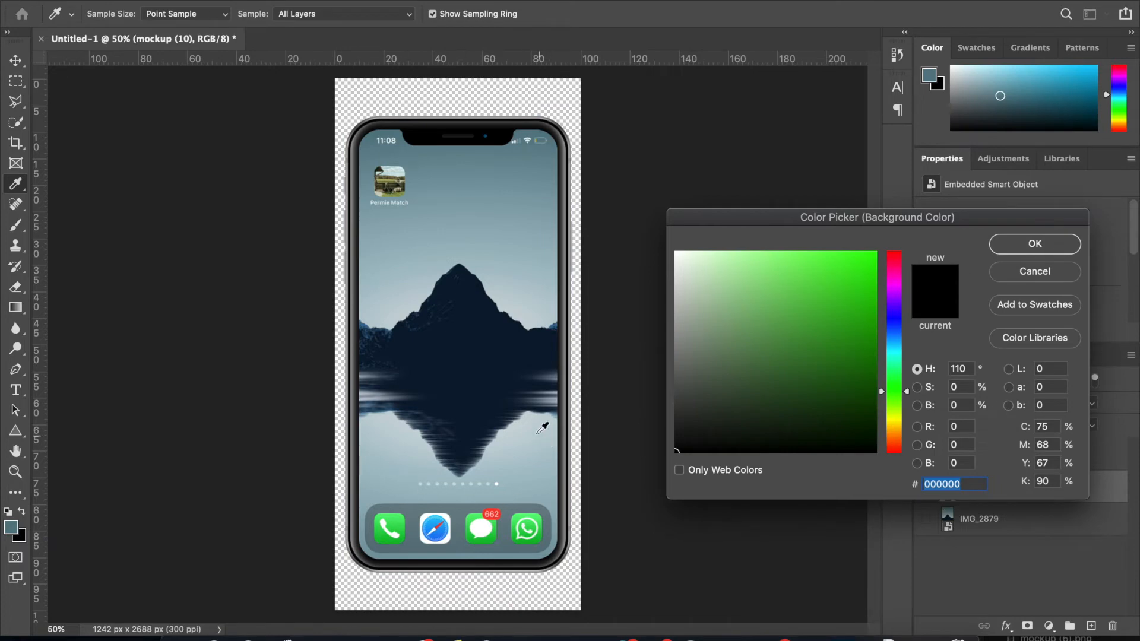
mouse_move(556, 527)
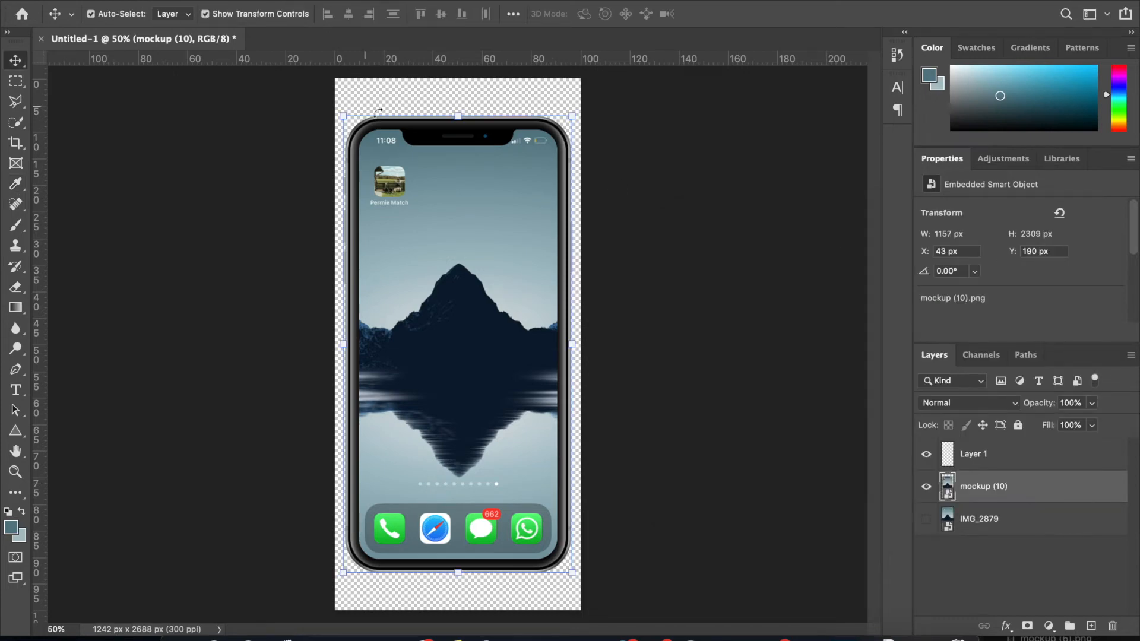
Step: Move Layer 1 below mockup (10), make it active, and choose the Gradient Tool
left_click(973, 454)
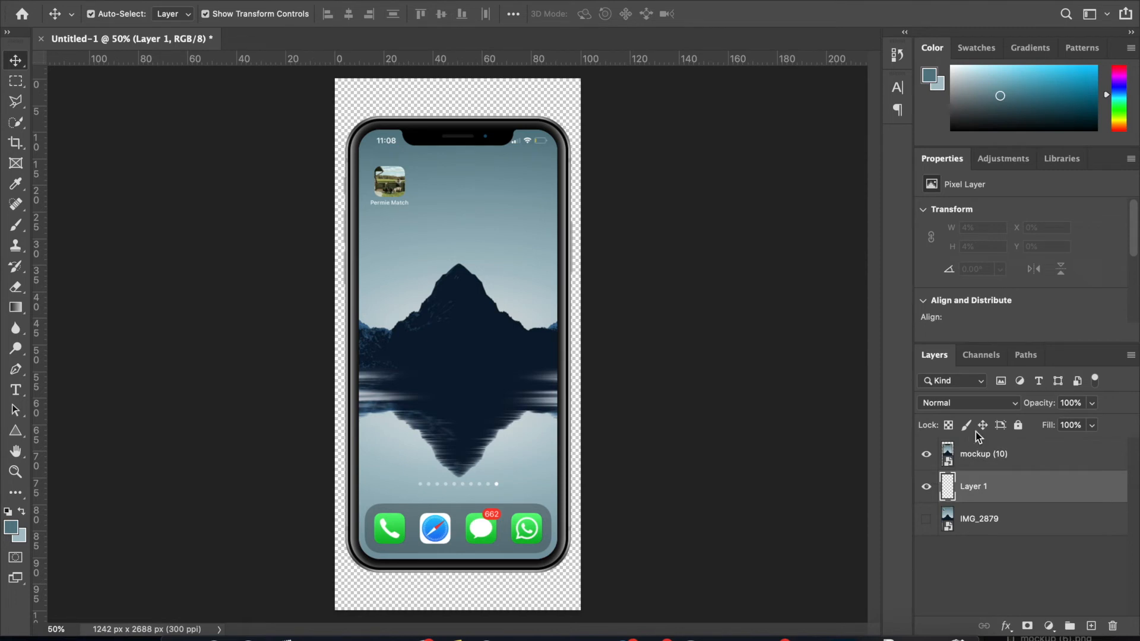
left_click(982, 454)
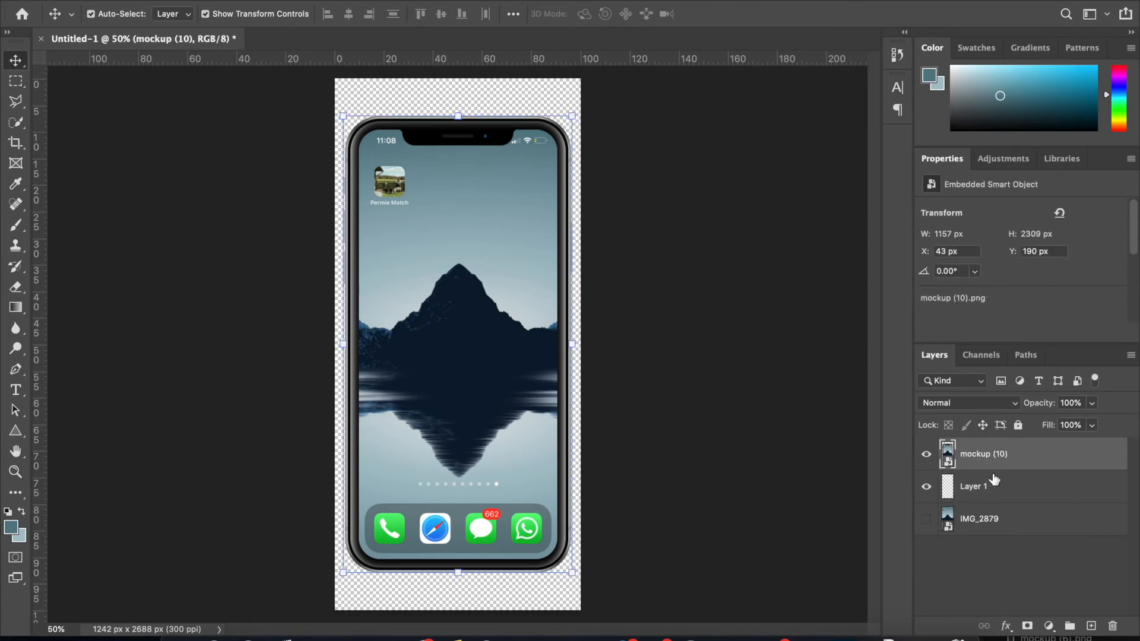
left_click(973, 485)
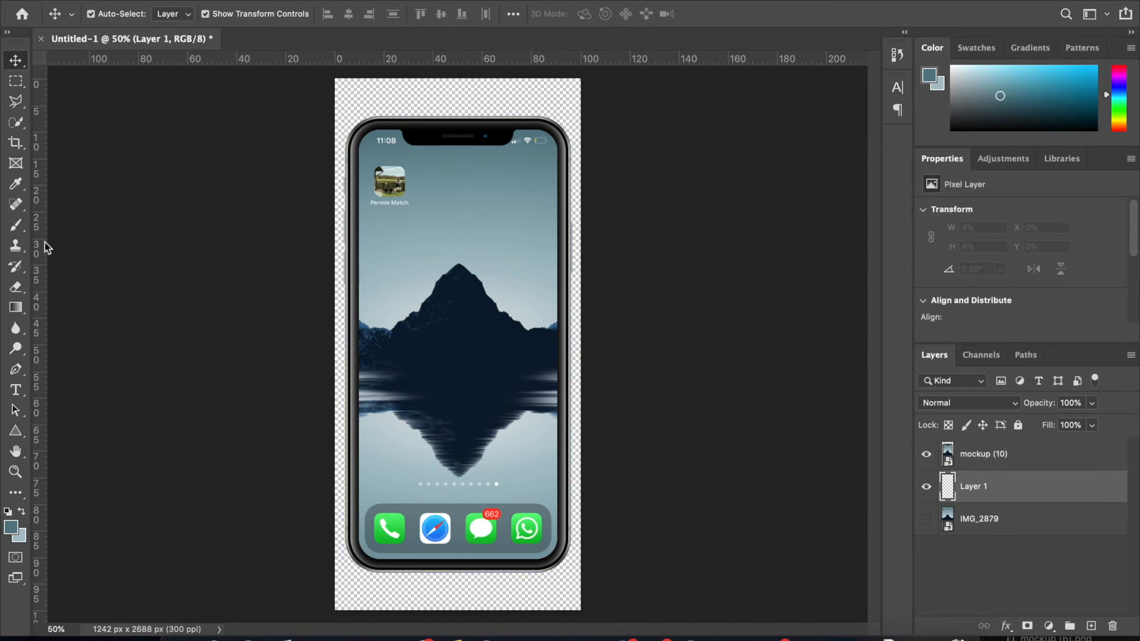
left_click(15, 266)
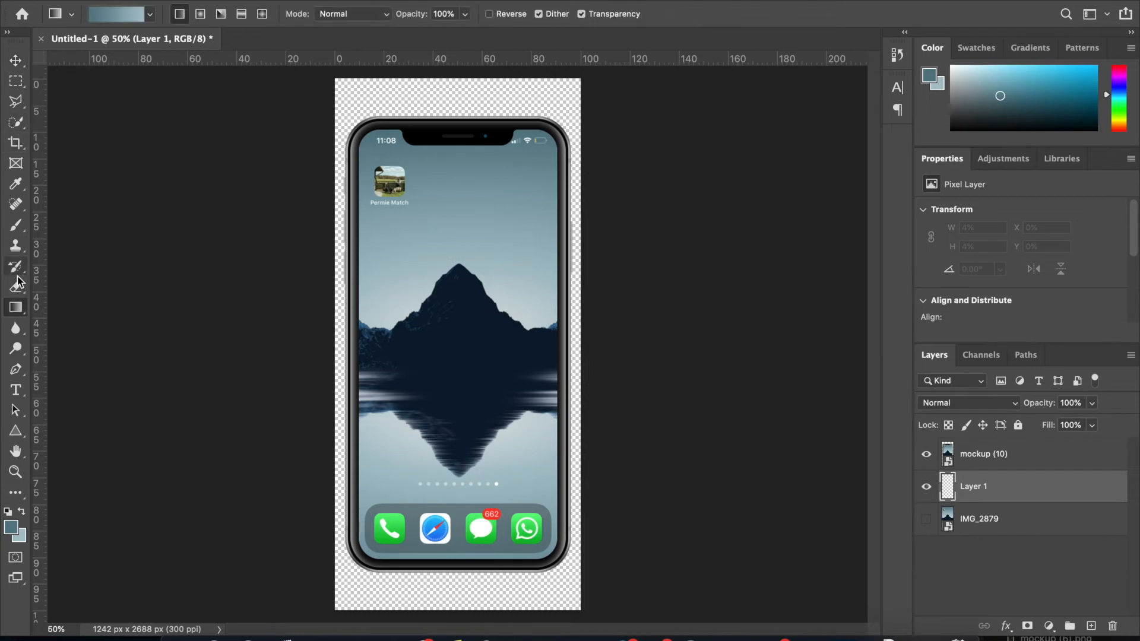
mouse_move(16, 307)
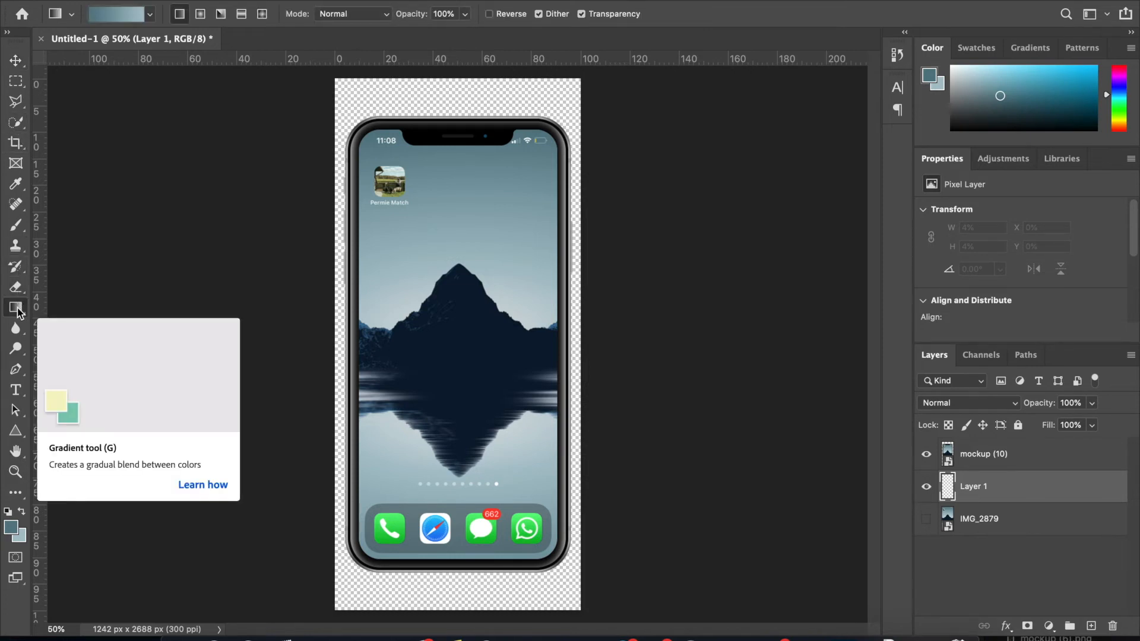
mouse_move(26, 317)
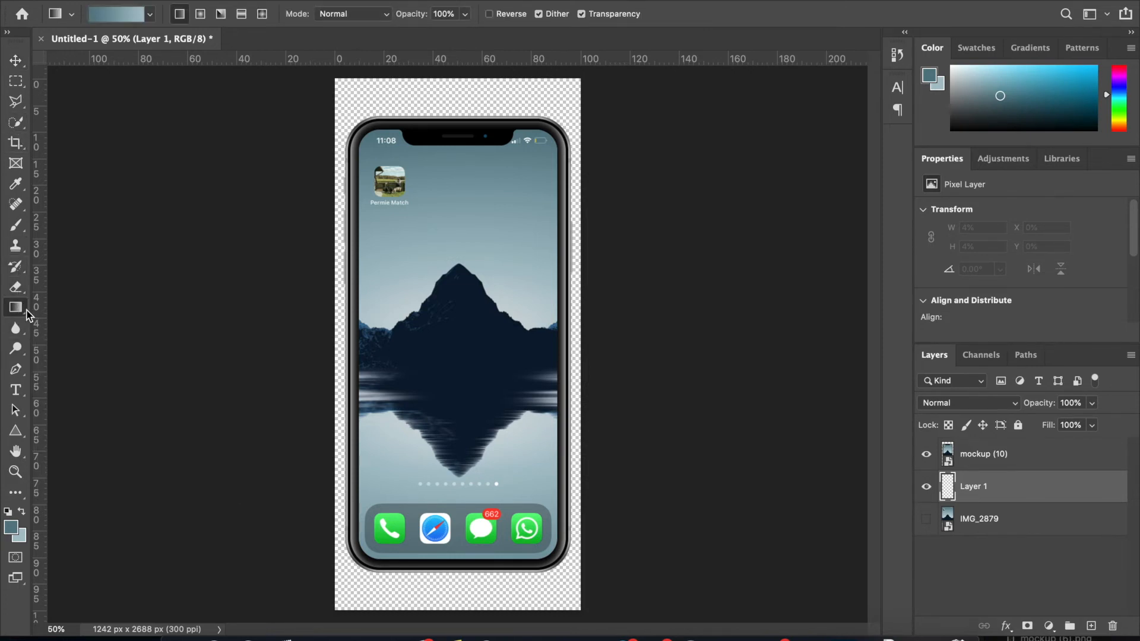
left_click(16, 307)
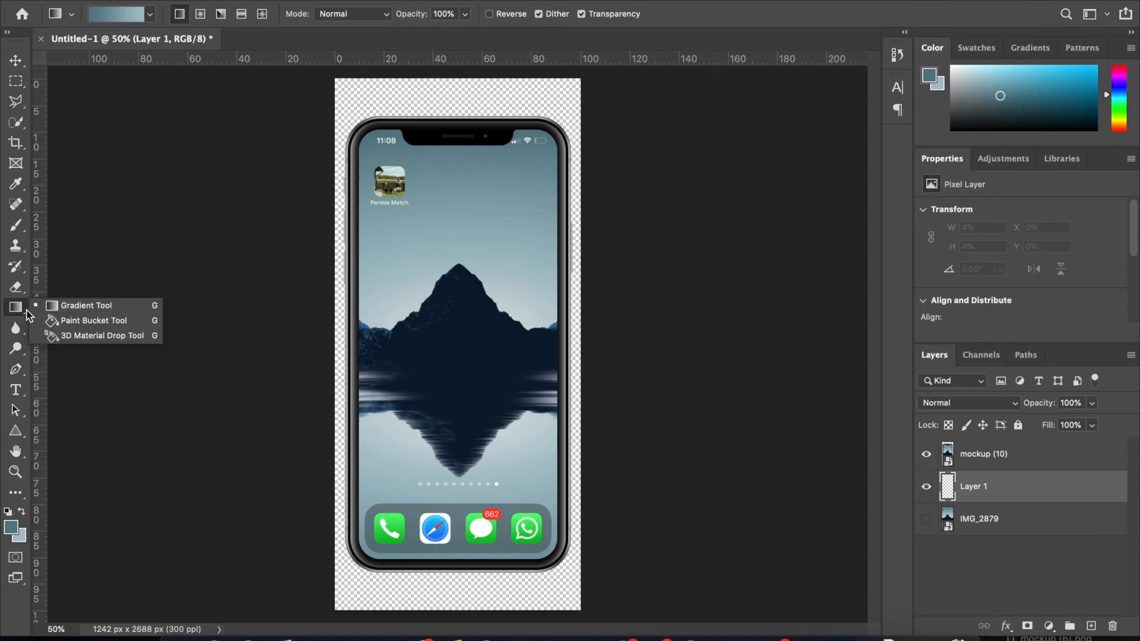
mouse_move(72, 305)
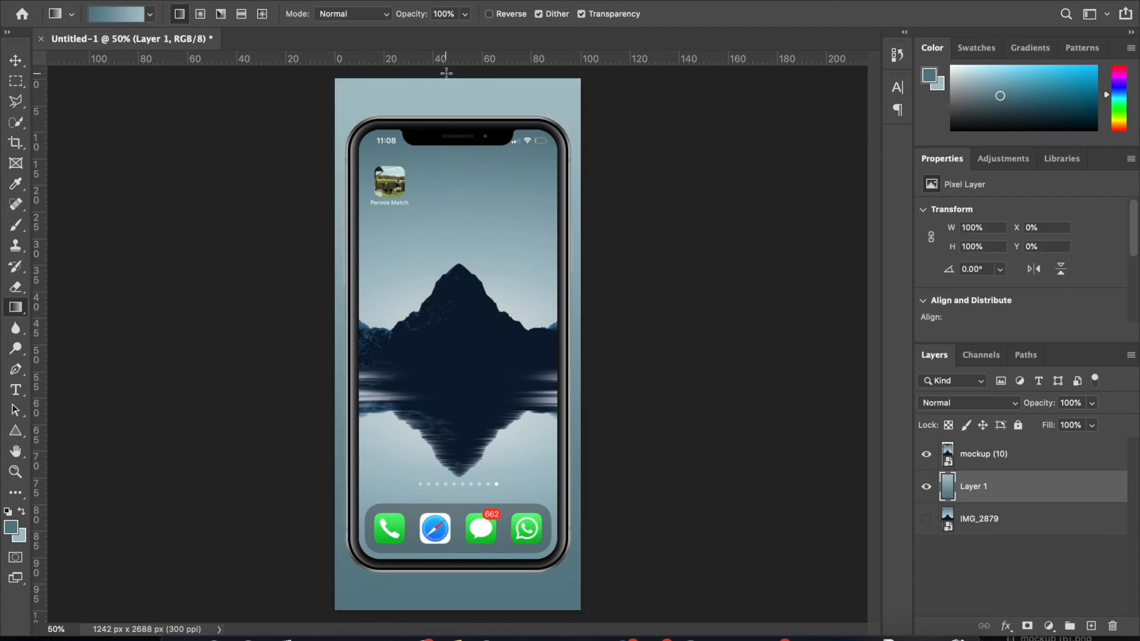
mouse_move(467, 368)
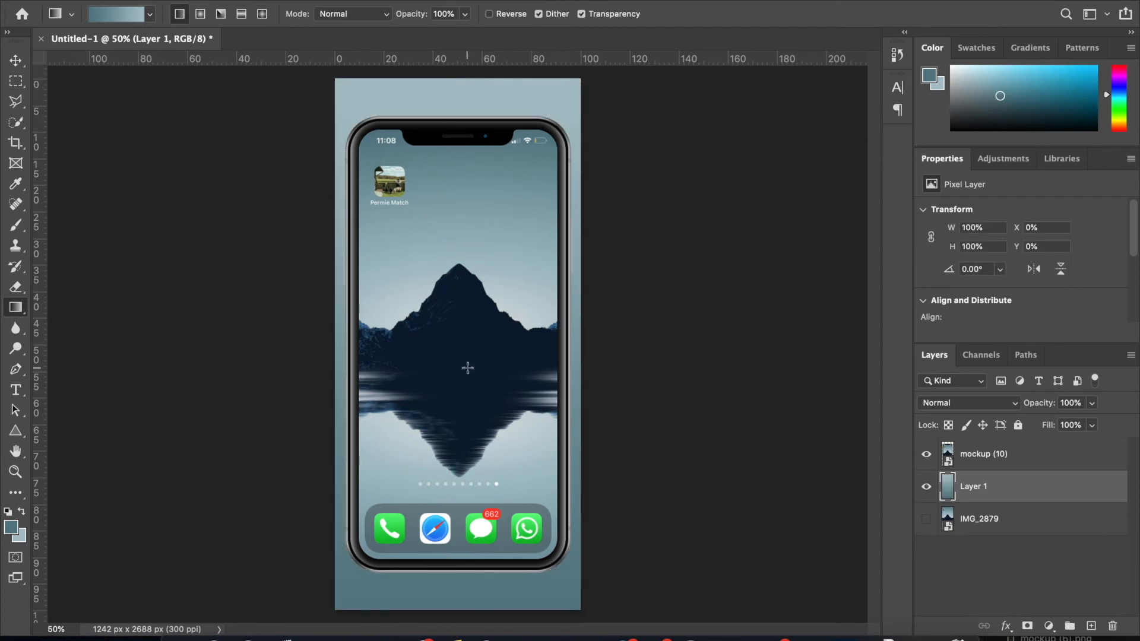
mouse_move(548, 276)
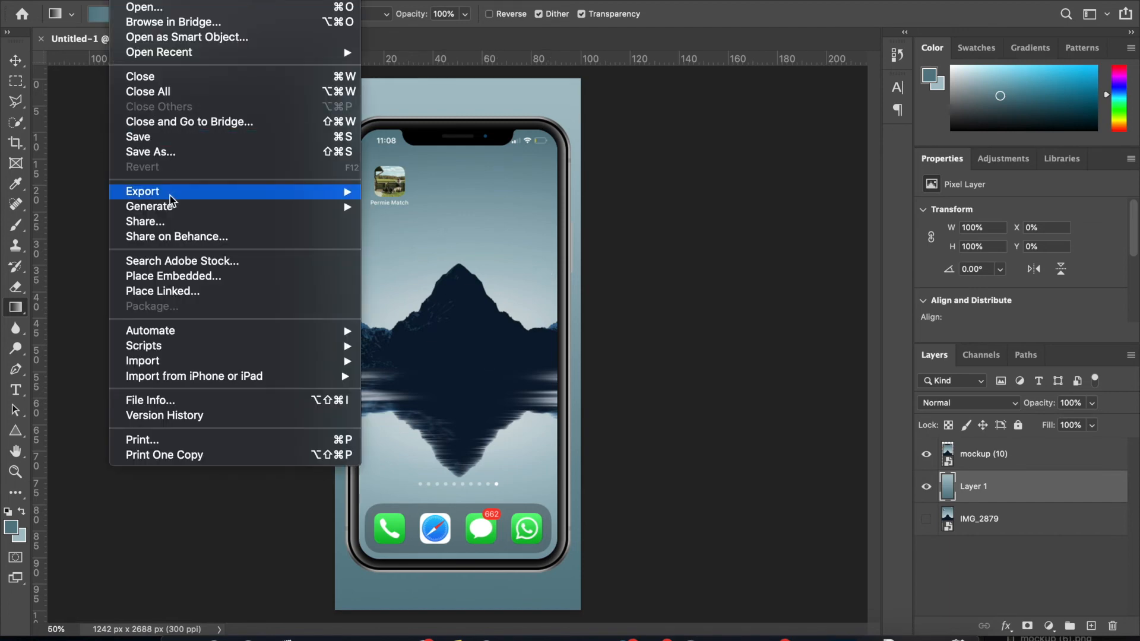
Step: Quick Export the gradient-backed preview as final_preview.png to Downloads
left_click(150, 152)
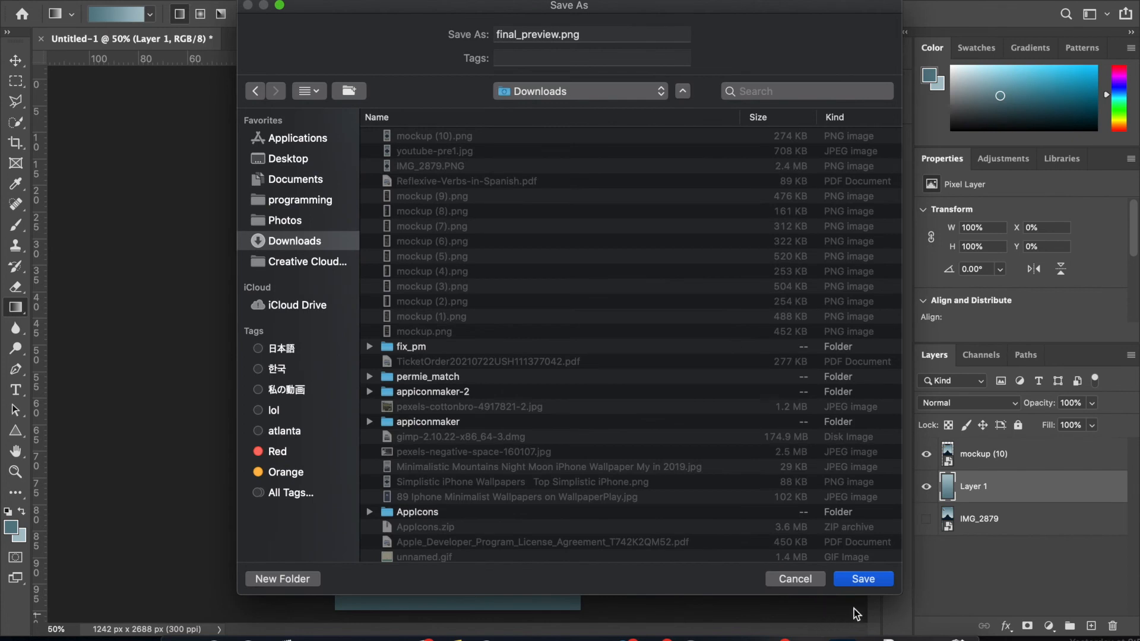
left_click(861, 579)
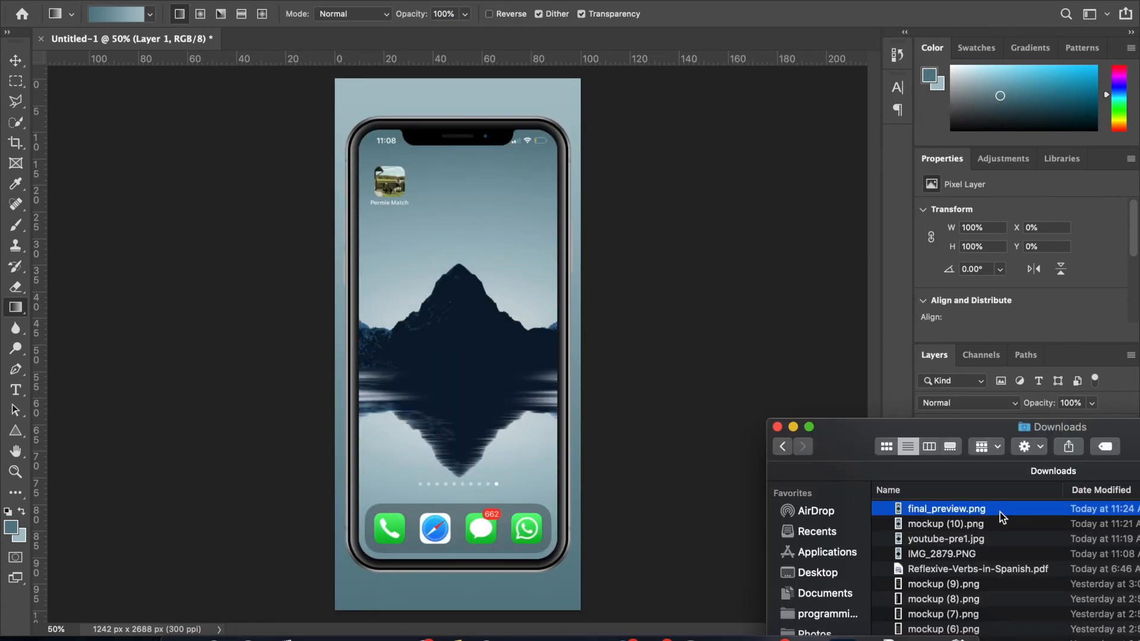
mouse_move(988, 513)
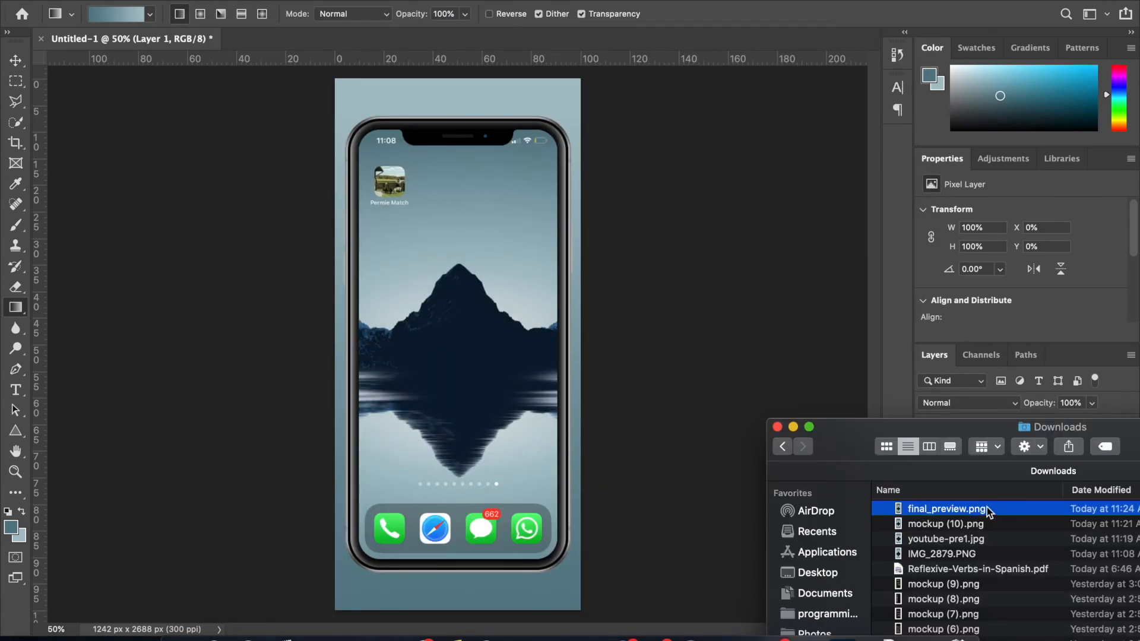
Step: Show Finder's file options for final_preview.png to check its 1242×2688 PNG details
right_click(946, 508)
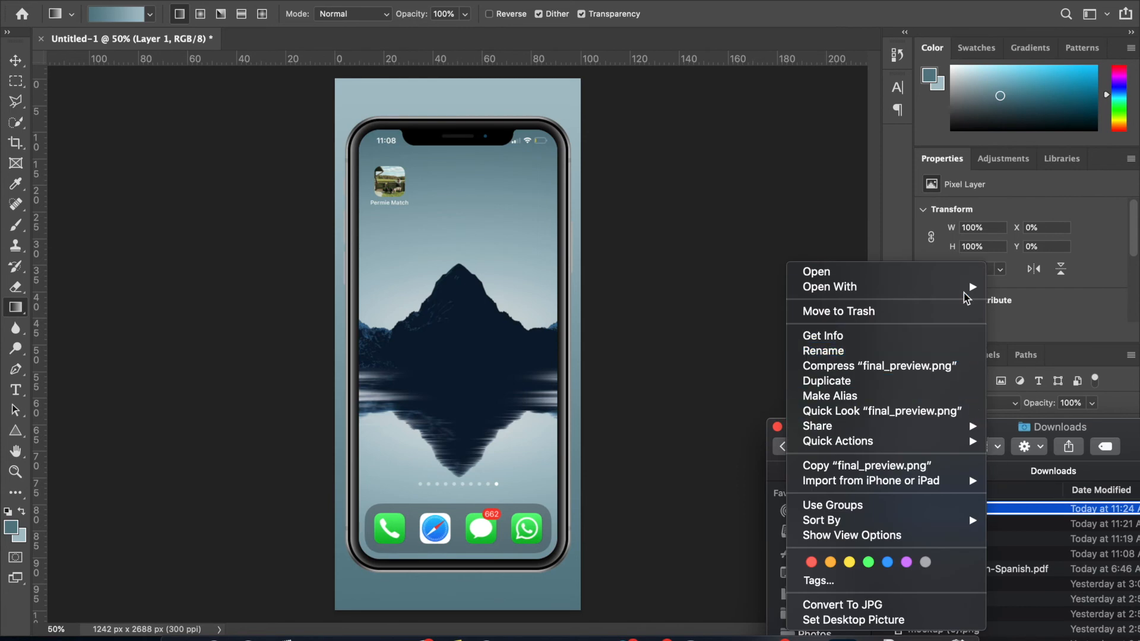
mouse_move(907, 365)
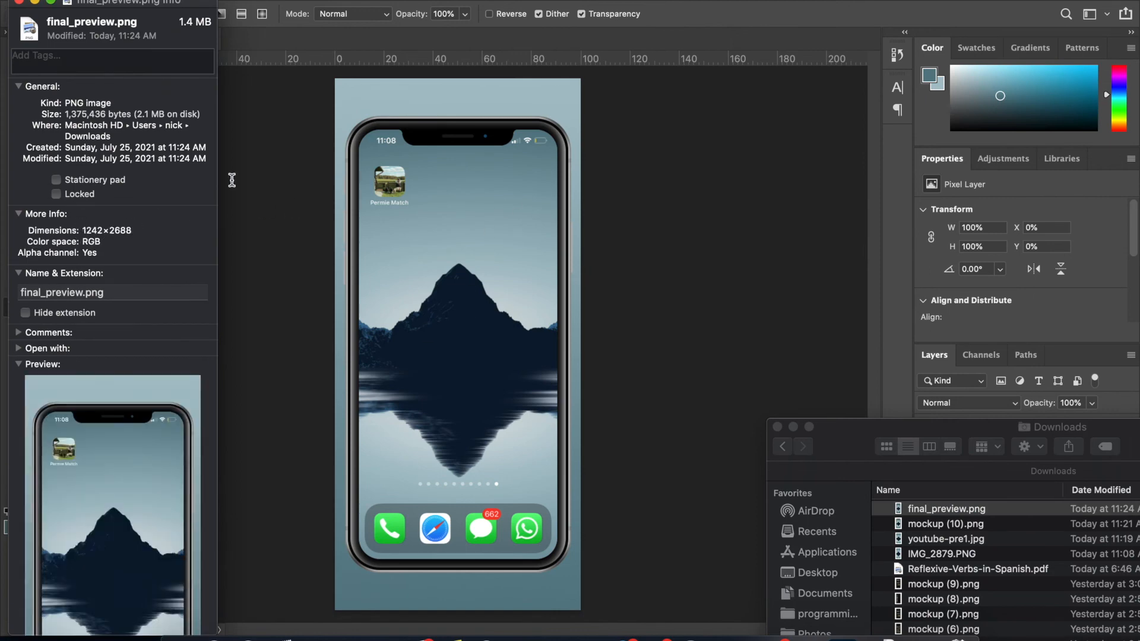
mouse_move(512, 335)
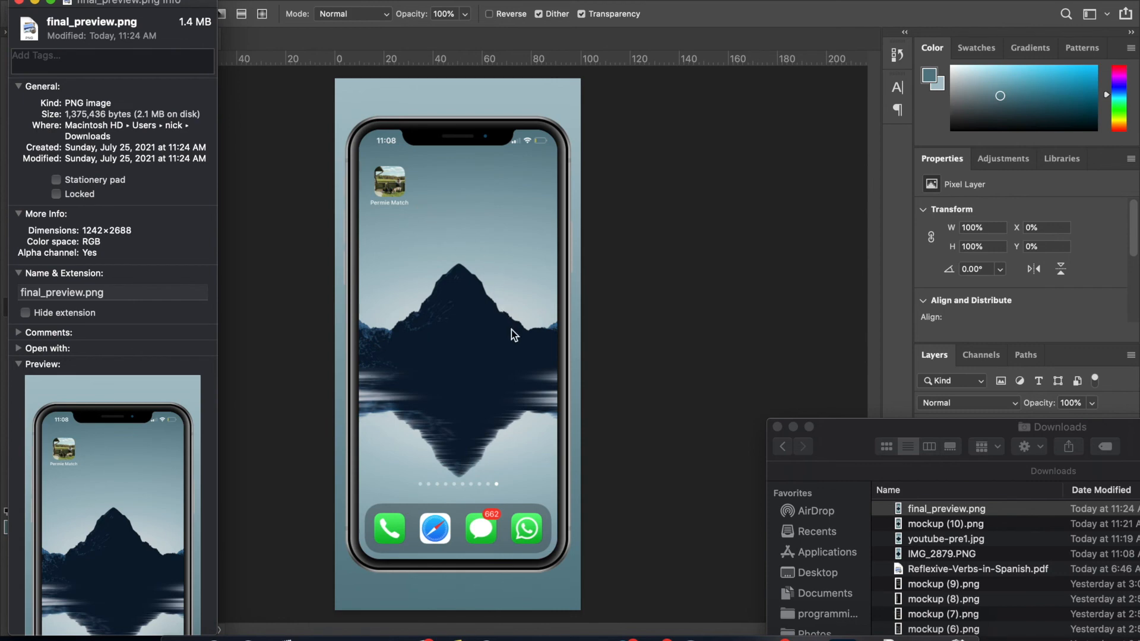
mouse_move(140, 17)
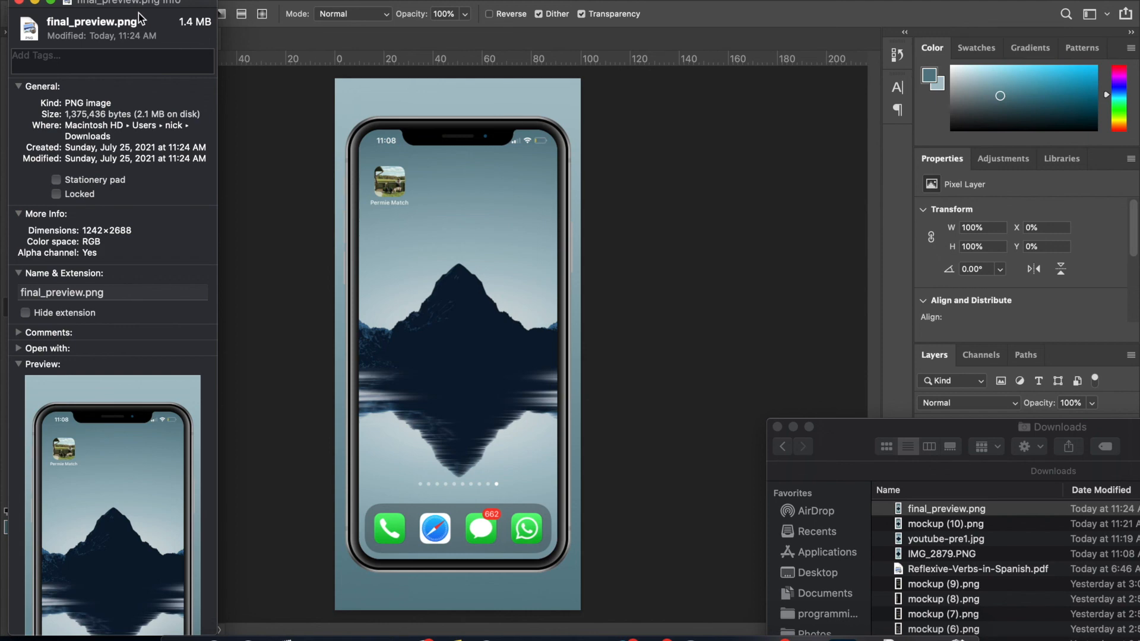
mouse_move(21, 7)
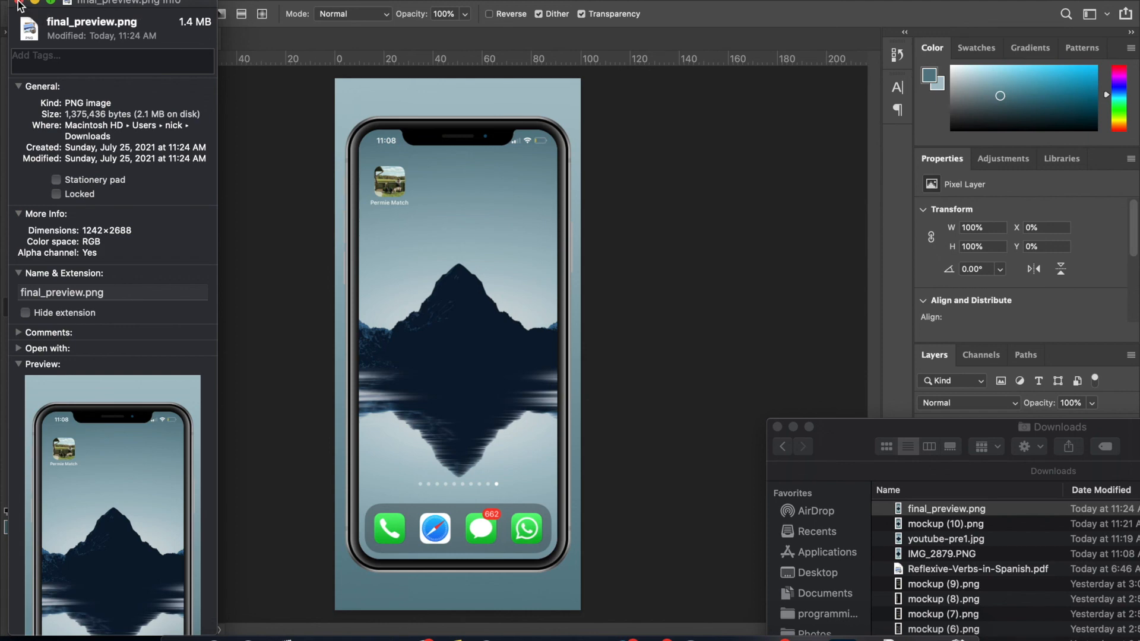